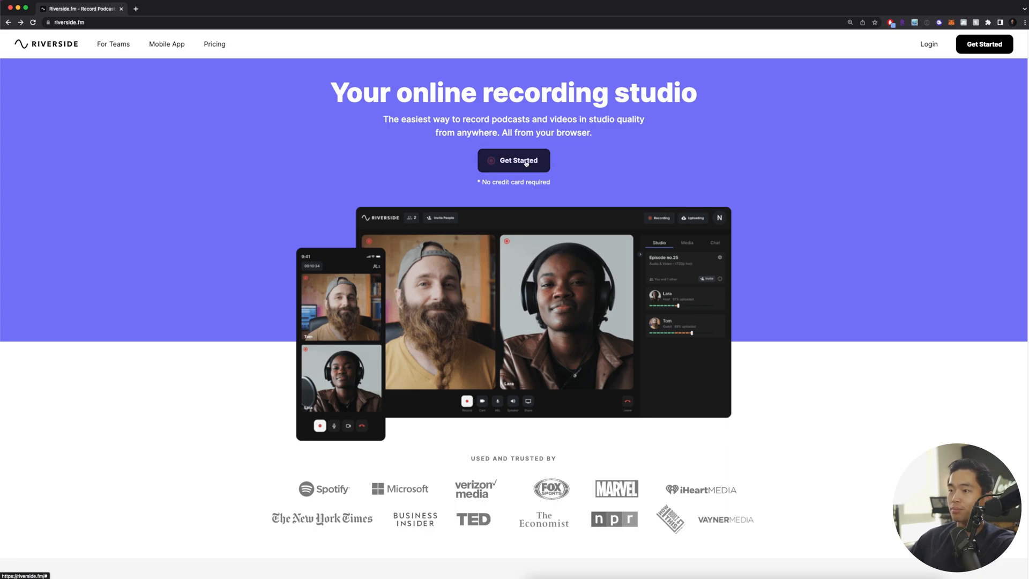
# Launch the dashboard via Get Started and browse the homepage's recording, audio and separate-track features.
pyautogui.click(513, 160)
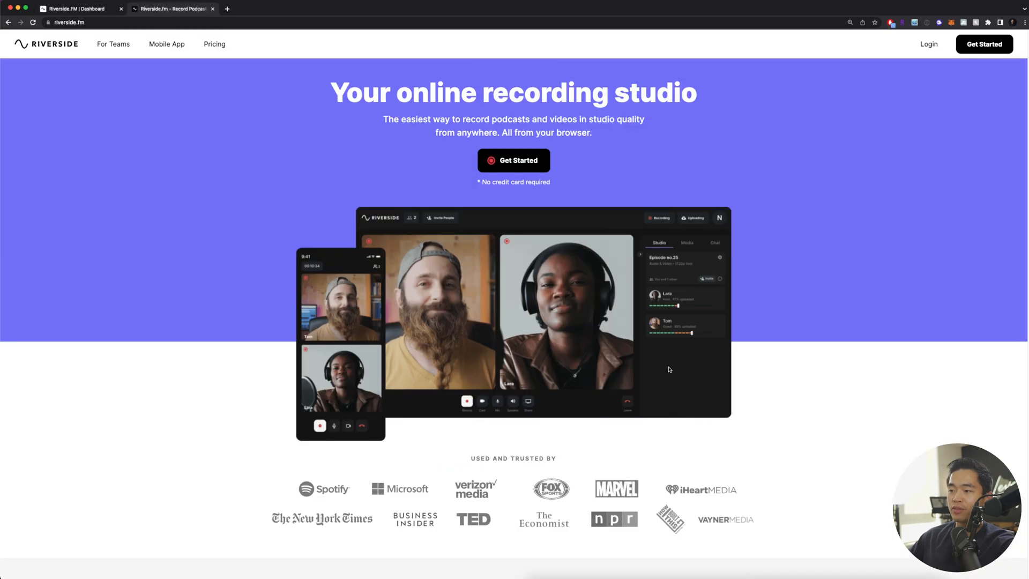
pyautogui.scroll(-3)
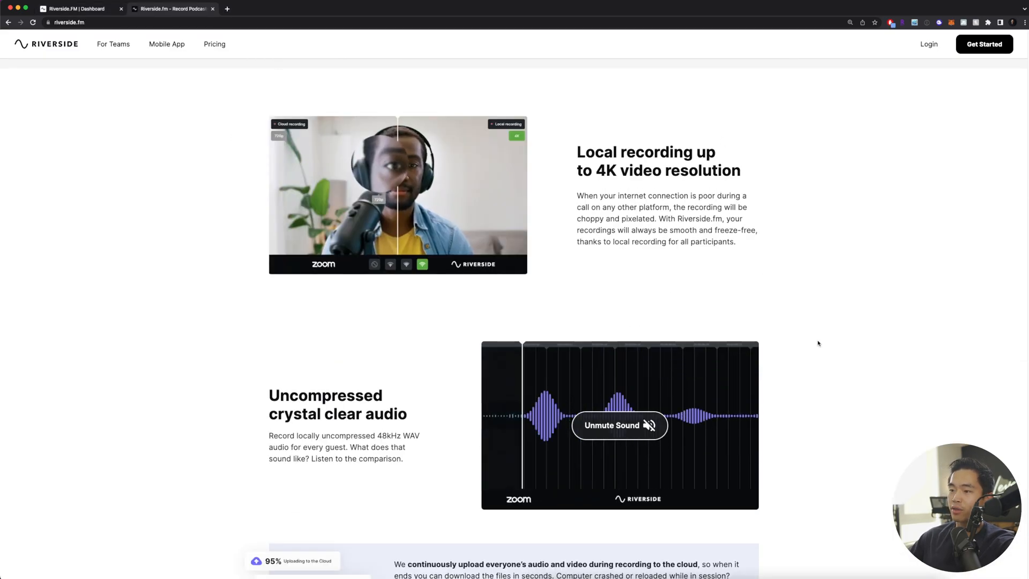
pyautogui.scroll(-3)
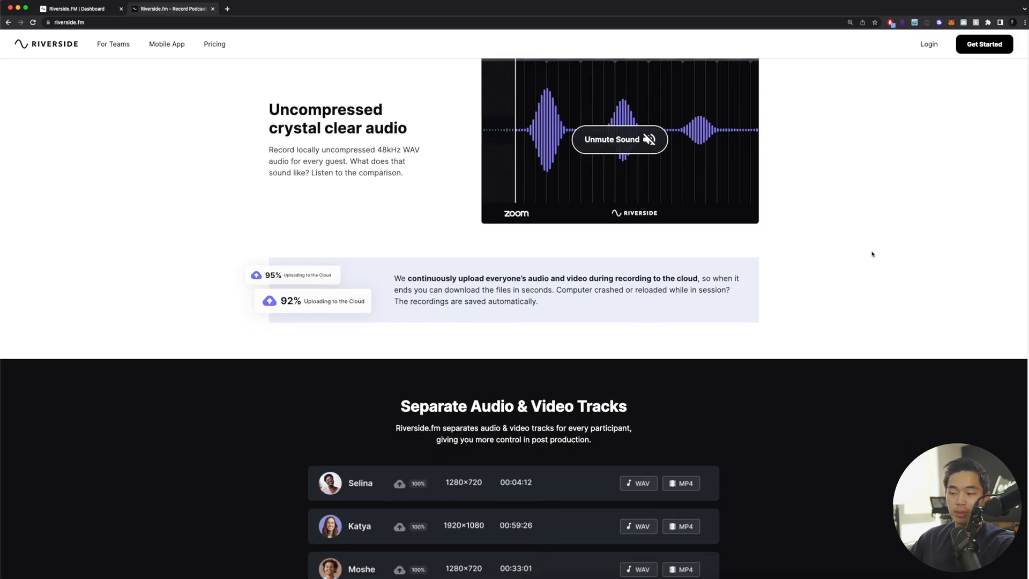
# Review the Pricing page, then return to the Dashboard tab listing the two existing studios.
pyautogui.click(215, 43)
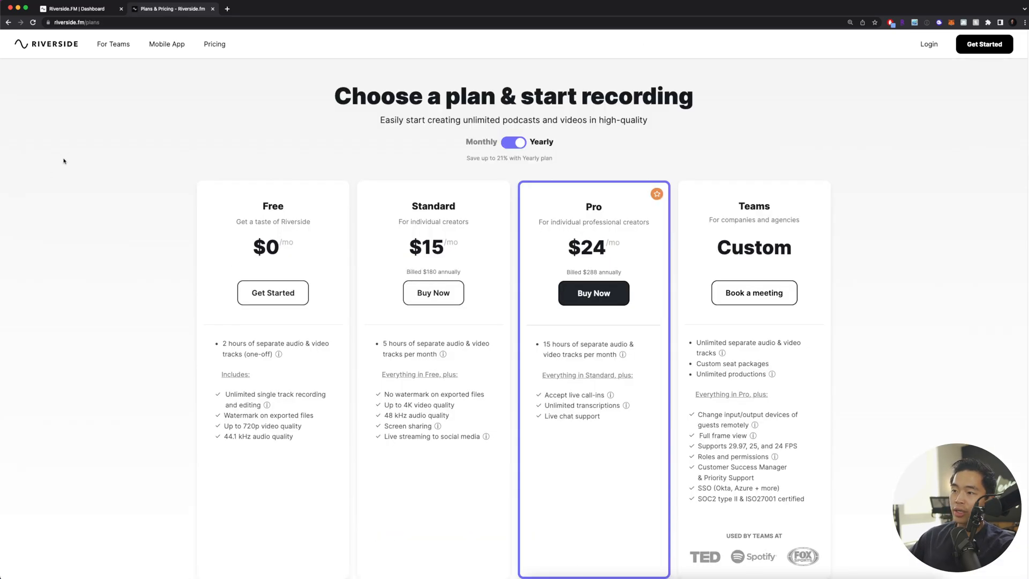
pyautogui.moveTo(327, 326)
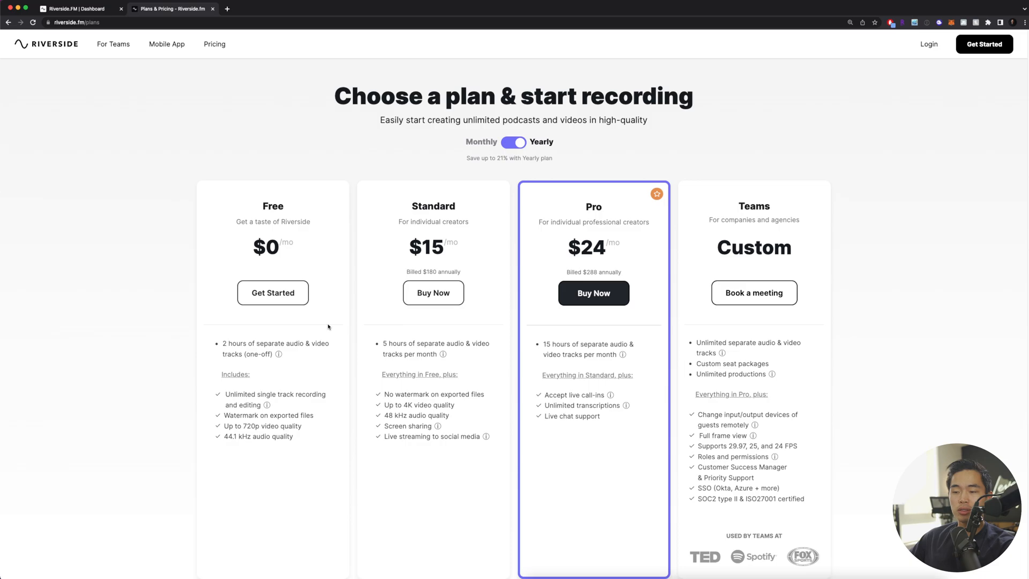
pyautogui.moveTo(270, 334)
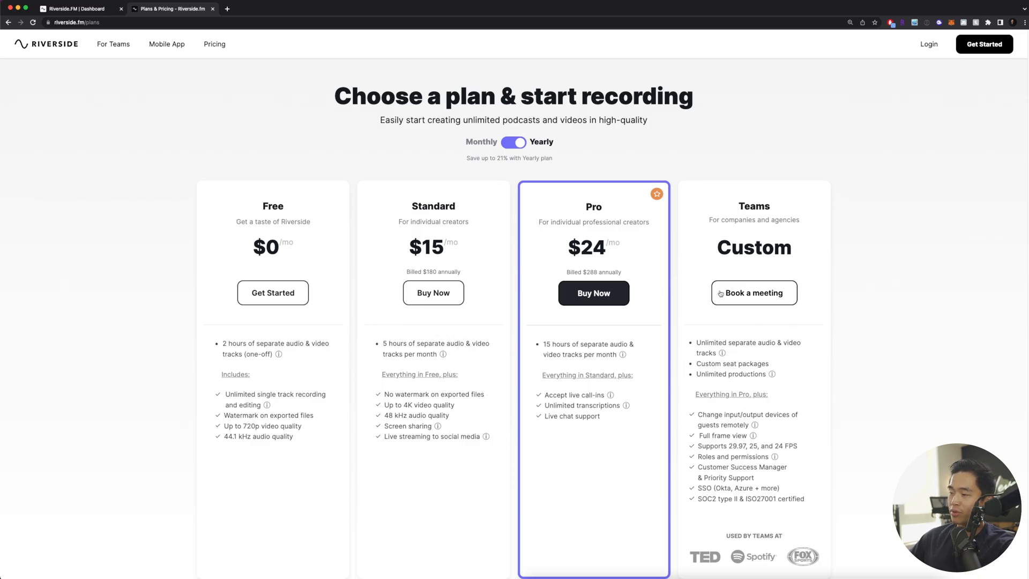
pyautogui.click(77, 9)
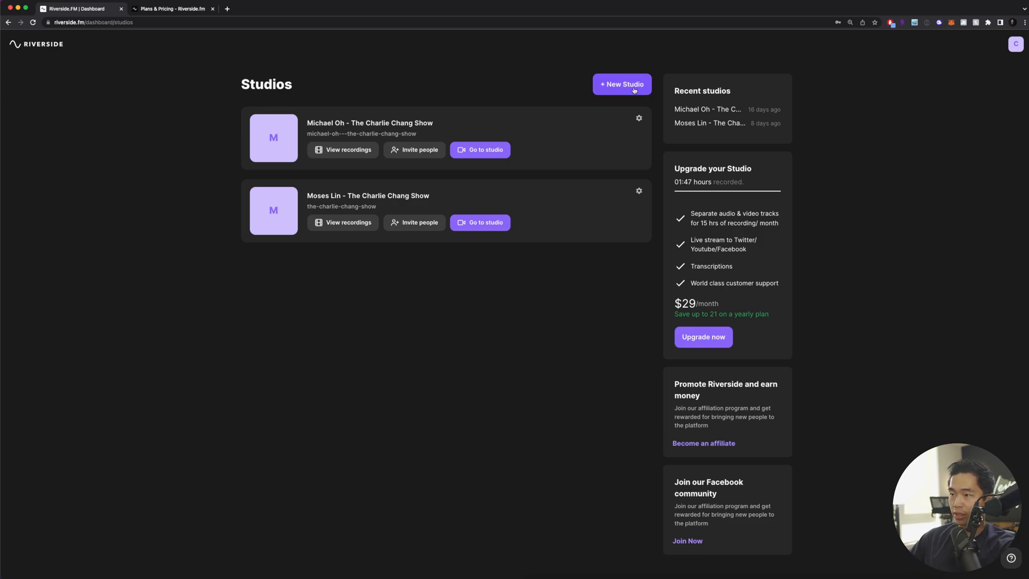
# Create a new Audio & Video studio named 'Fred X Charlie - Podcast' and continue to its setup page.
pyautogui.click(621, 84)
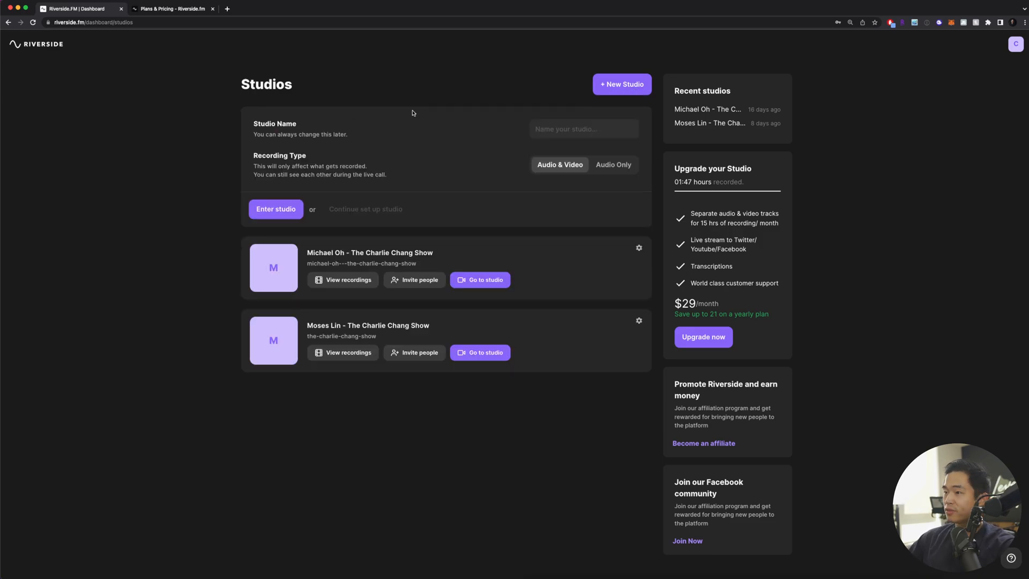
pyautogui.click(583, 128)
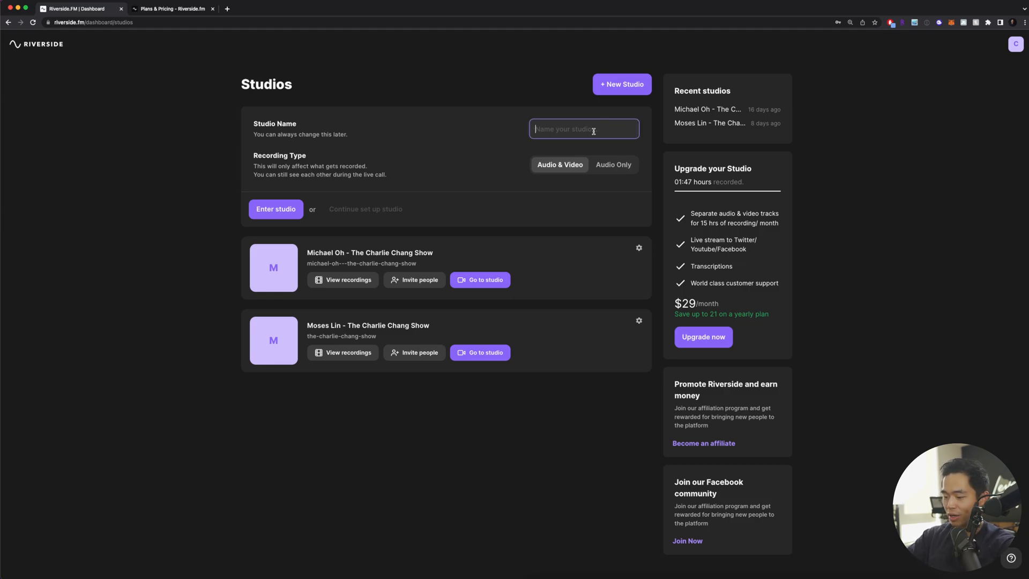
pyautogui.write('Fred X Charlie -')
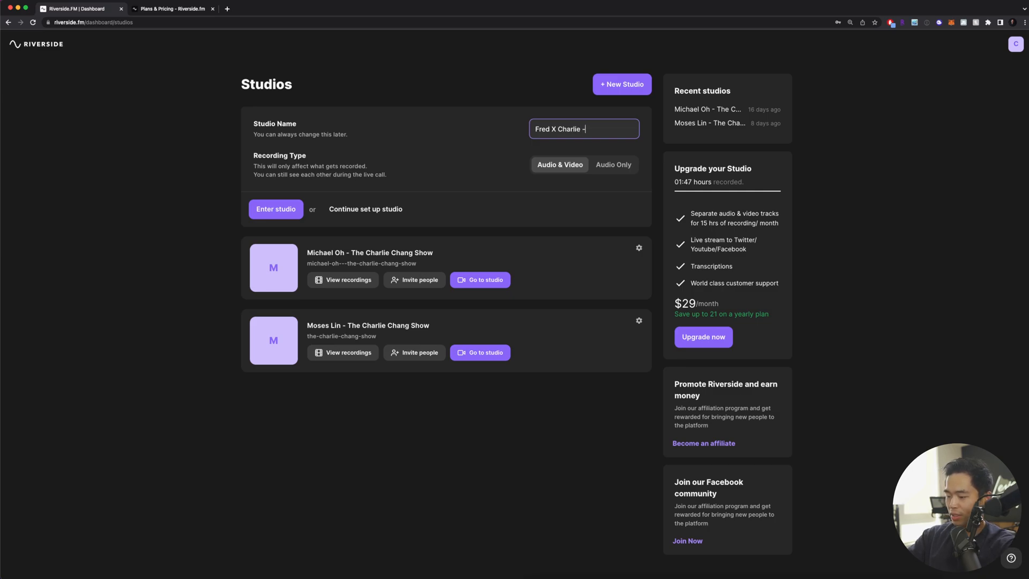
pyautogui.write('Podcast')
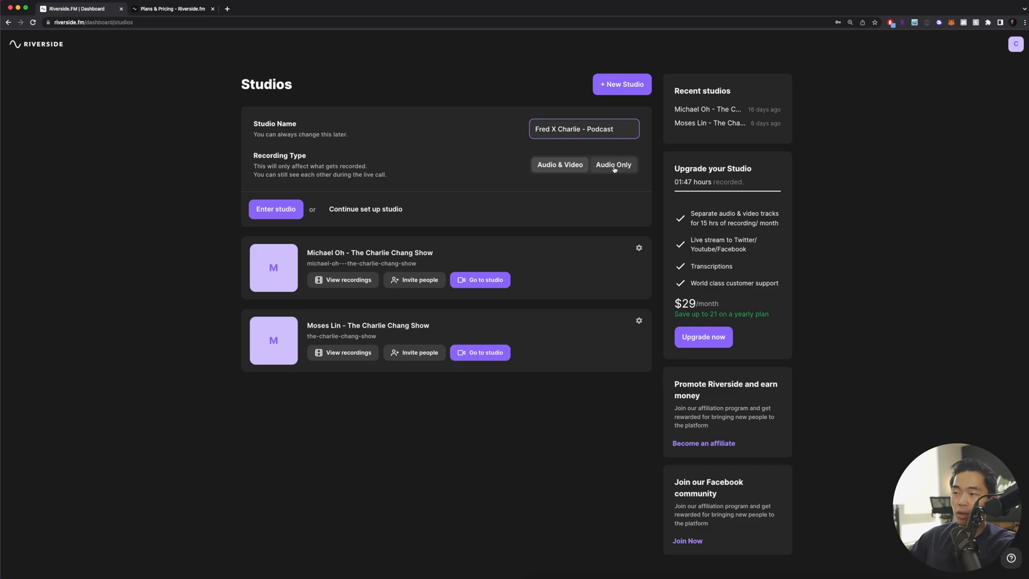
pyautogui.click(560, 165)
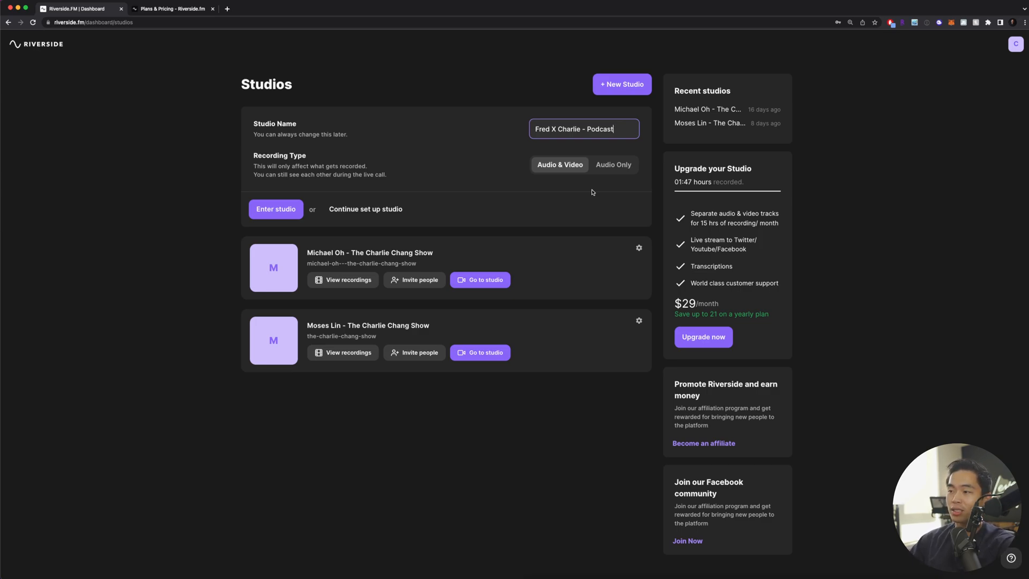
pyautogui.click(480, 55)
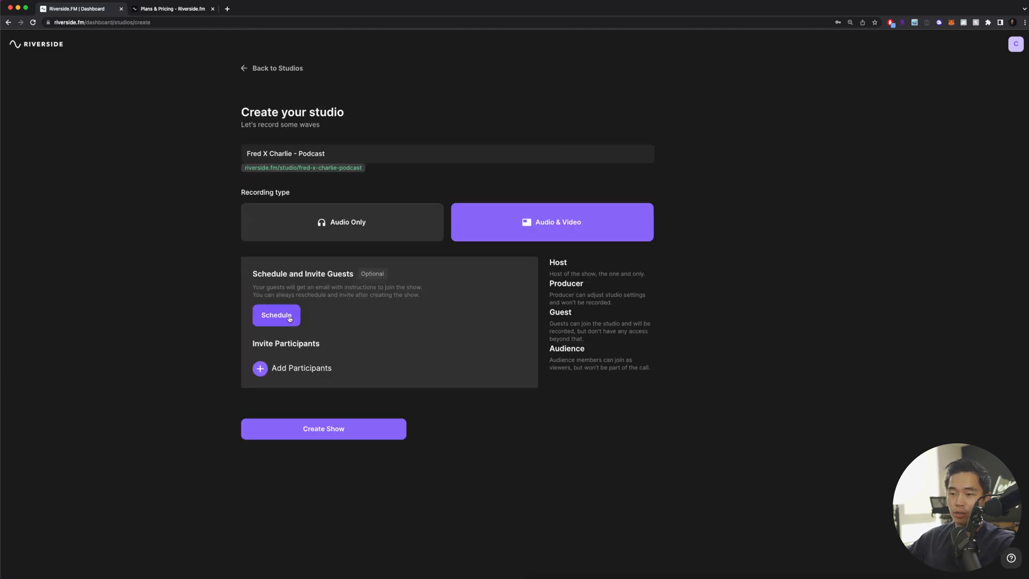
# Schedule the show for Friday, September 30th at 5:00 PM in (GMT-08:00) Pacific Time and submit.
pyautogui.click(275, 315)
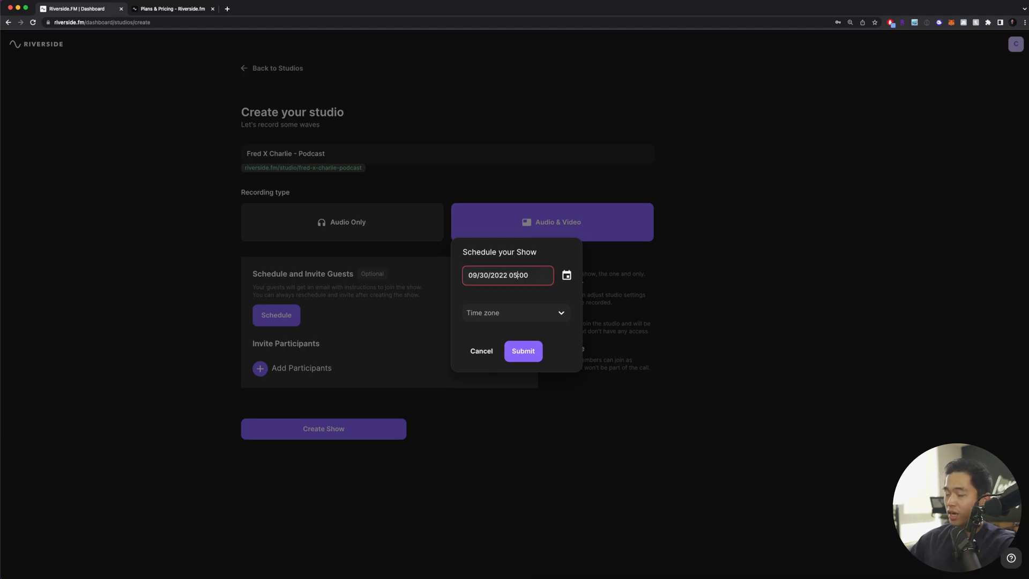
pyautogui.click(516, 311)
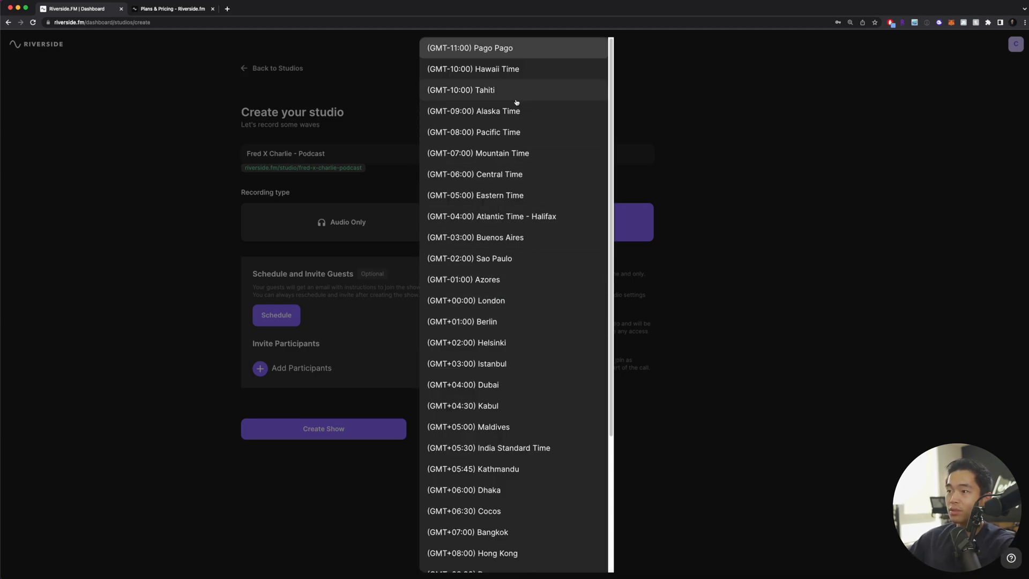
pyautogui.click(474, 132)
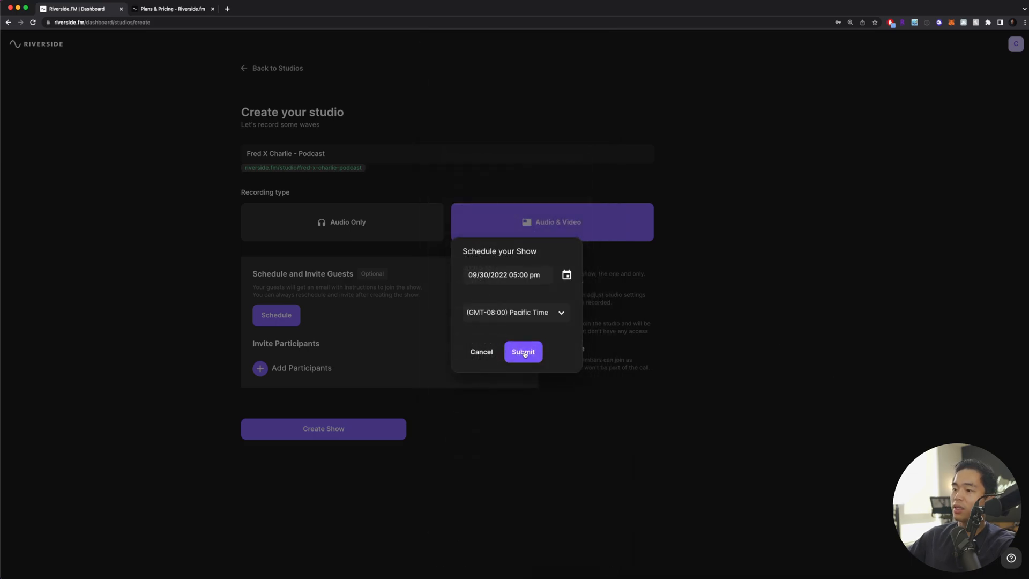
pyautogui.click(523, 352)
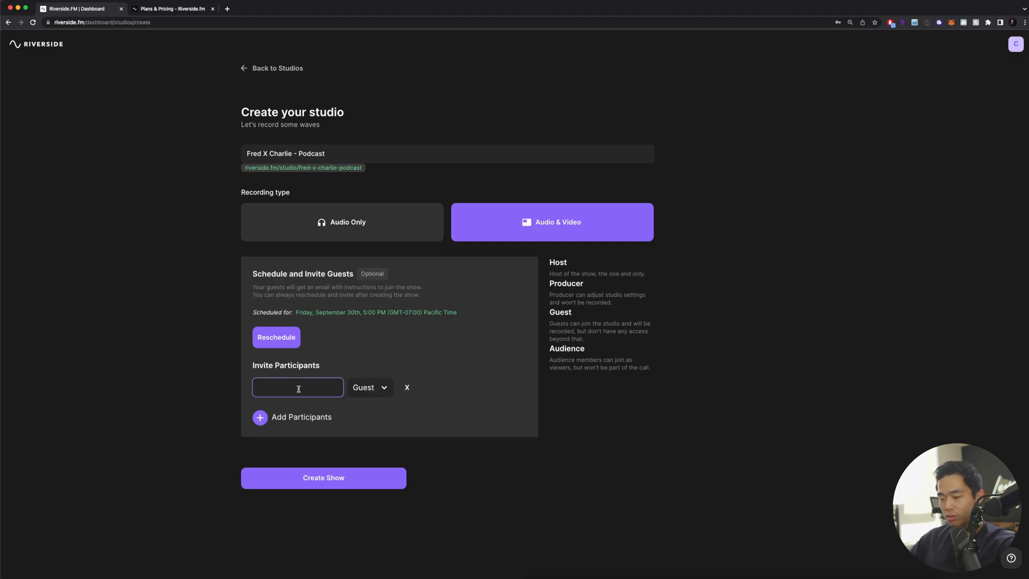
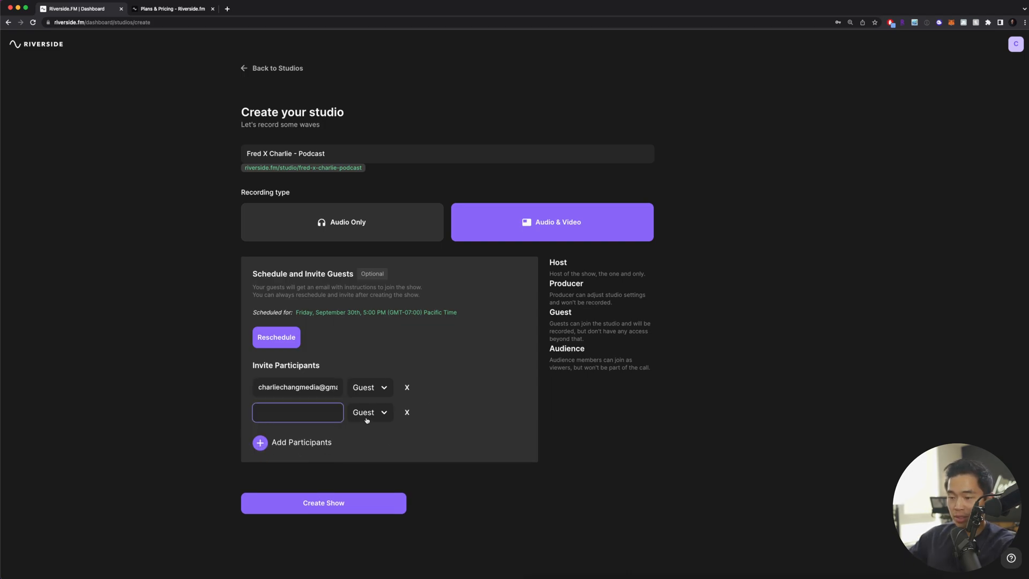
pyautogui.click(370, 412)
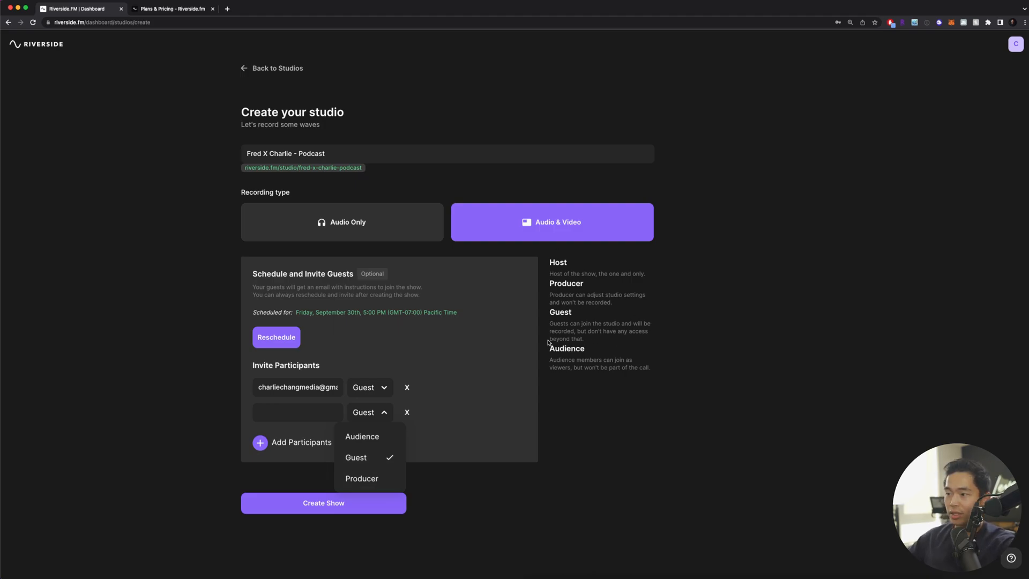
pyautogui.moveTo(624, 300)
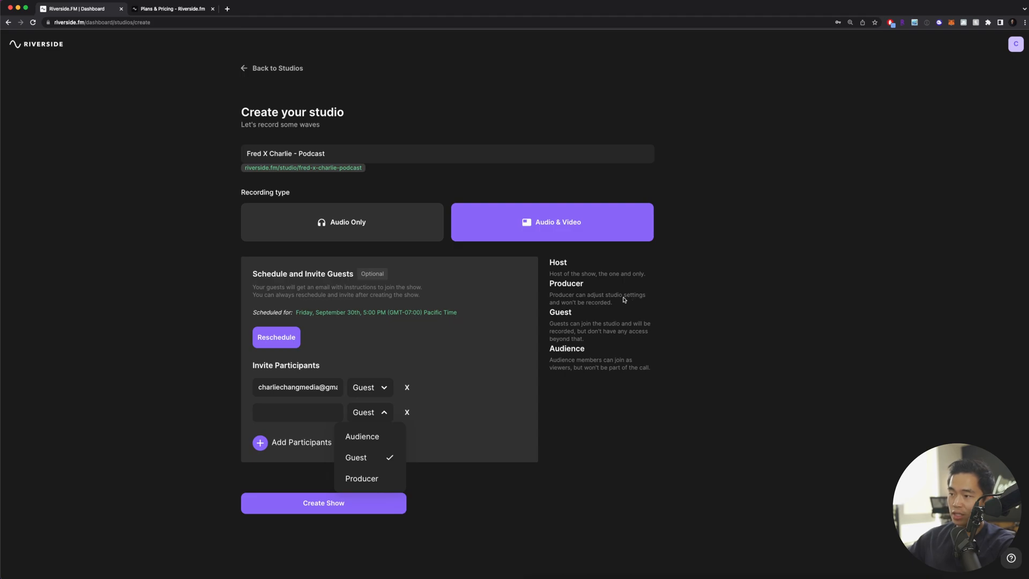
pyautogui.moveTo(630, 299)
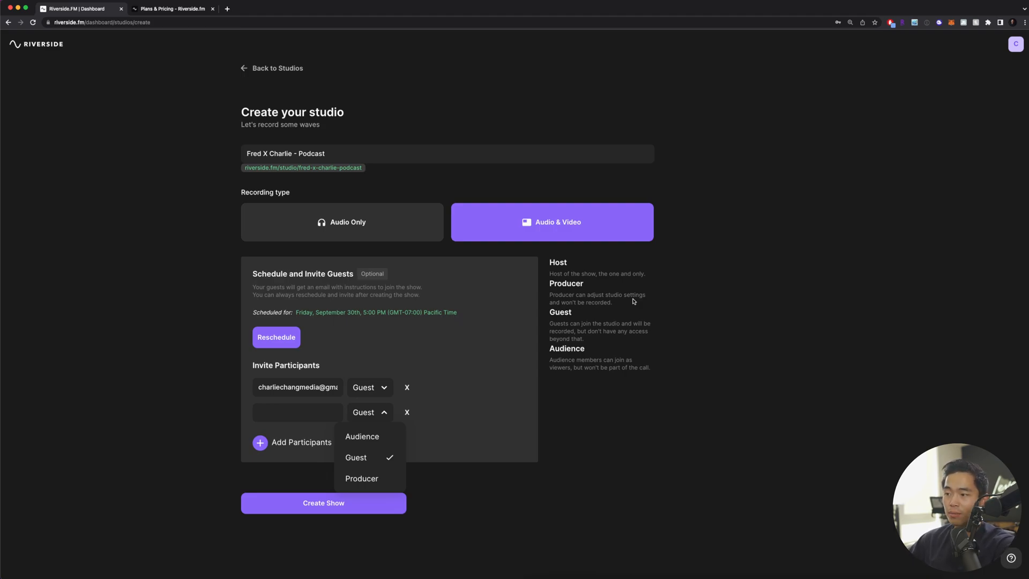
pyautogui.moveTo(630, 304)
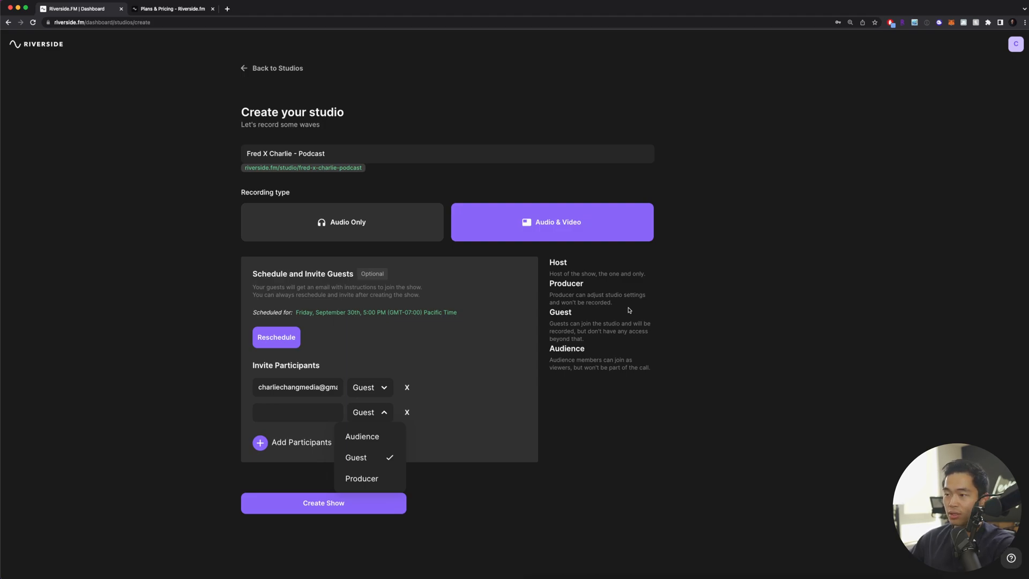
pyautogui.moveTo(586, 347)
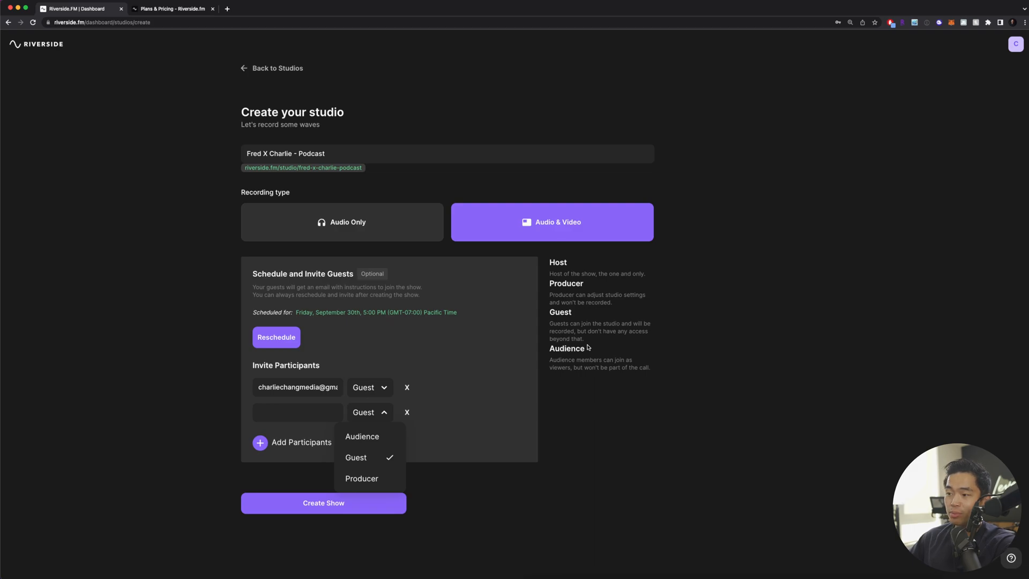
pyautogui.moveTo(588, 349)
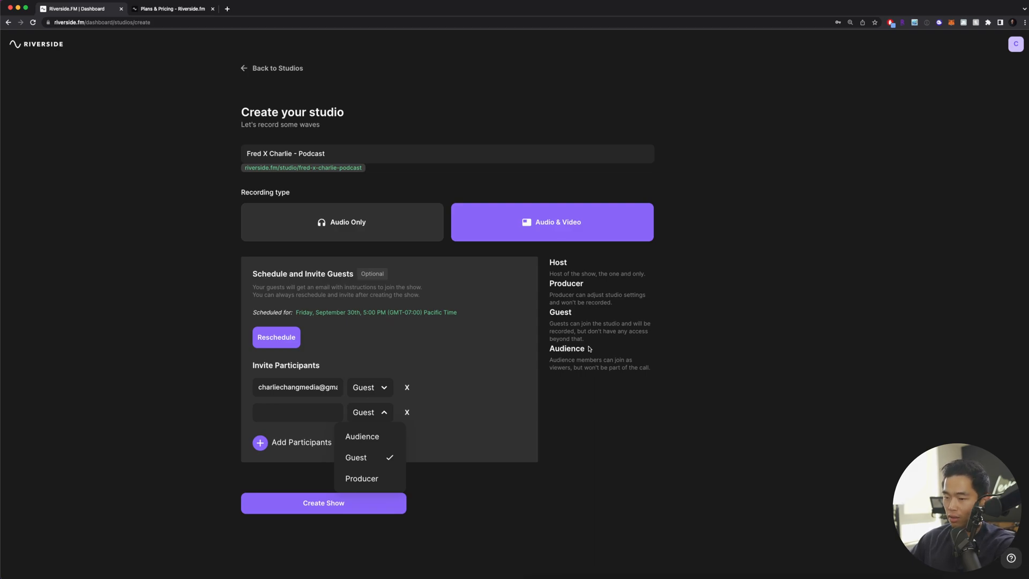
pyautogui.click(406, 411)
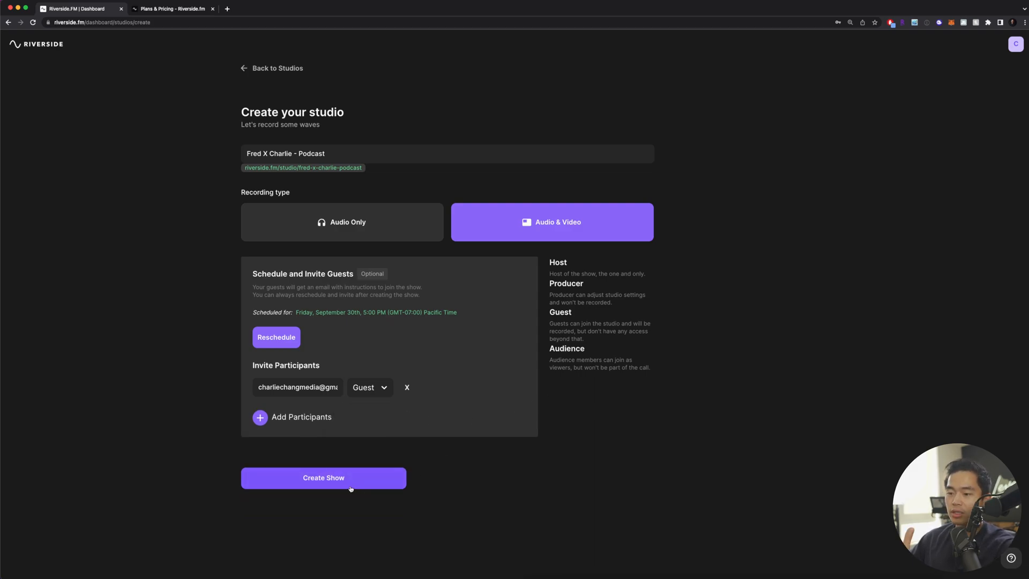
# Create the show, landing on the empty recordings page of 'Fred X Charlie - Podcast'.
pyautogui.click(322, 477)
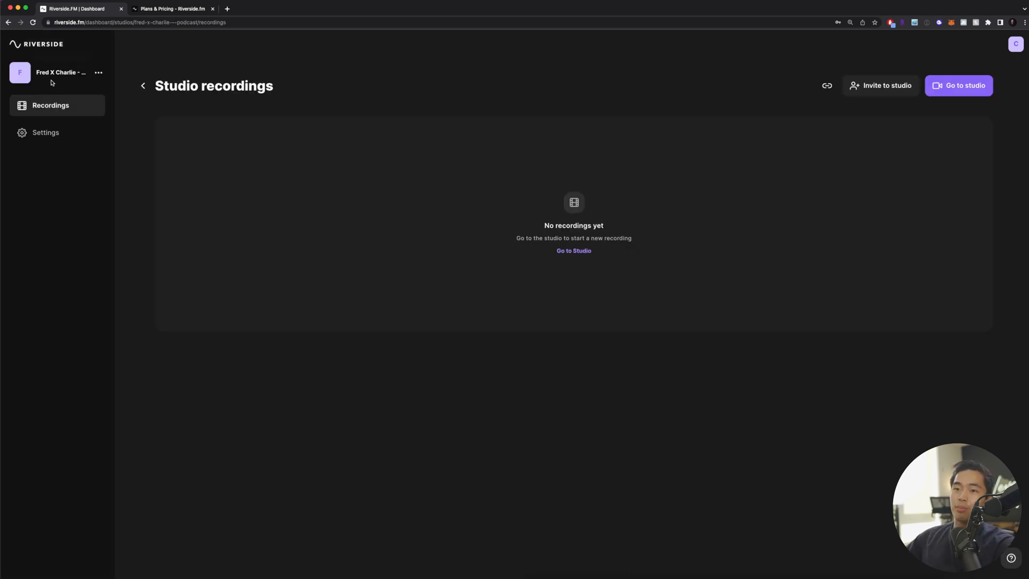
pyautogui.moveTo(61, 72)
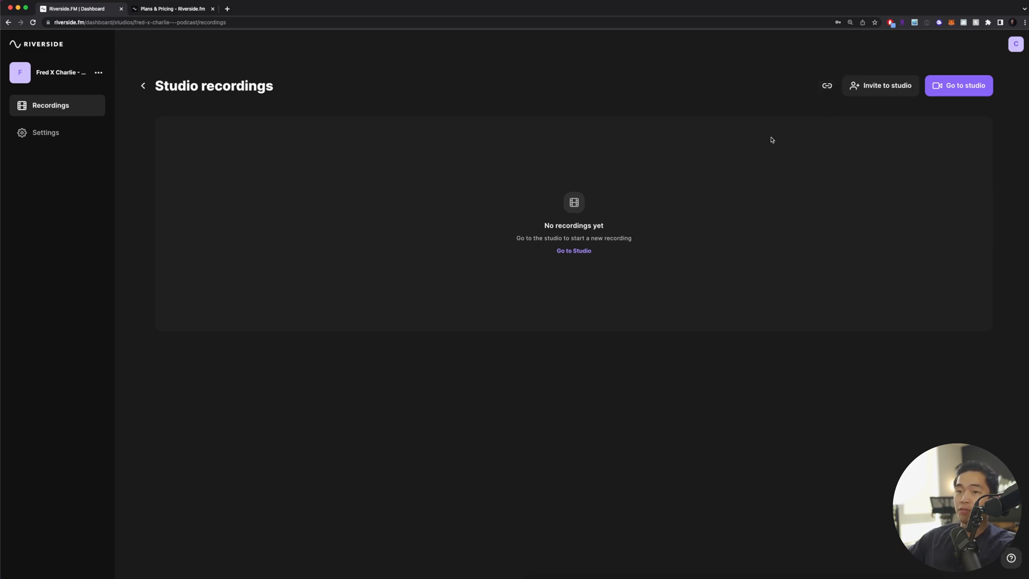
pyautogui.moveTo(922, 62)
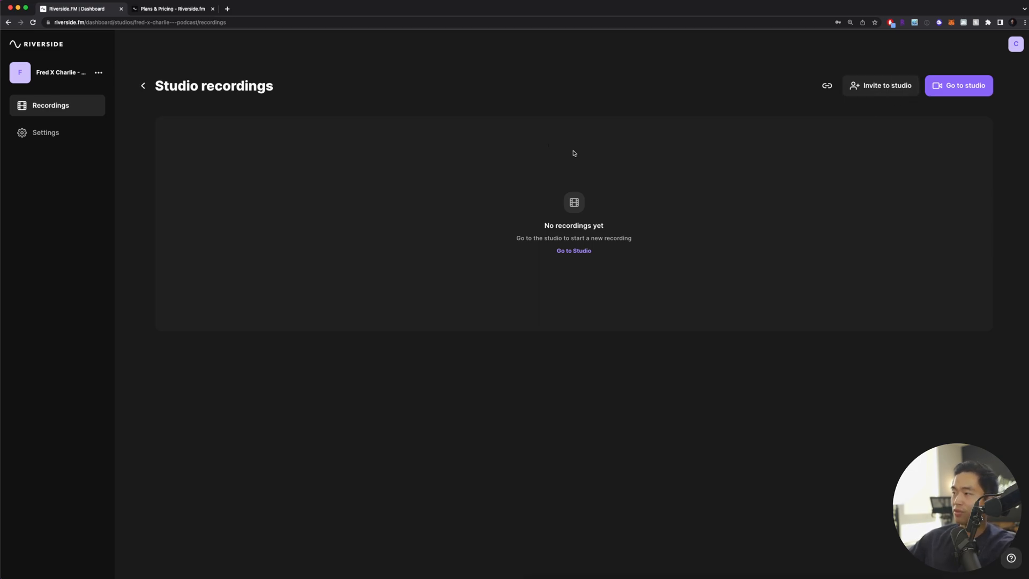
pyautogui.moveTo(554, 169)
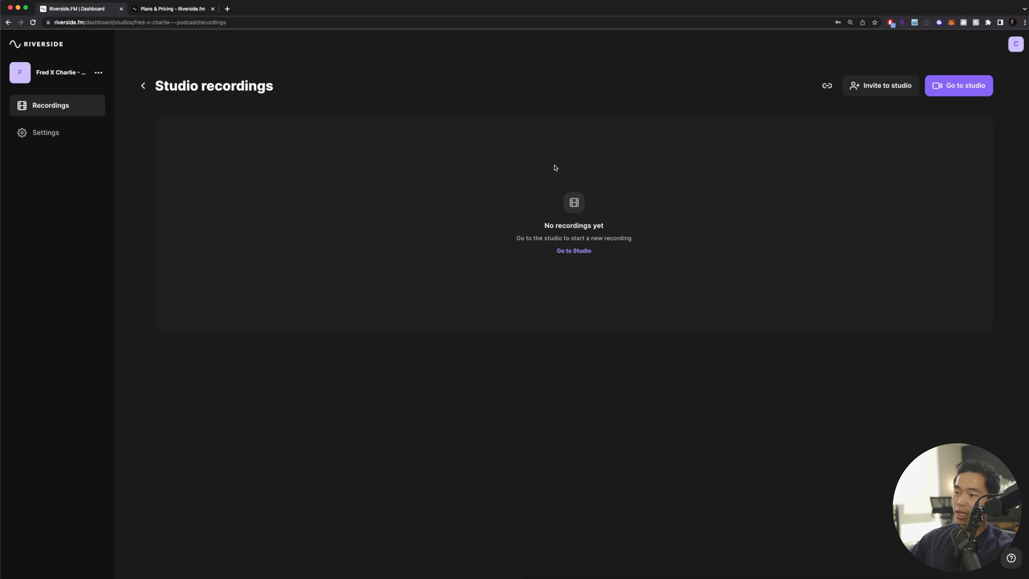
pyautogui.moveTo(549, 183)
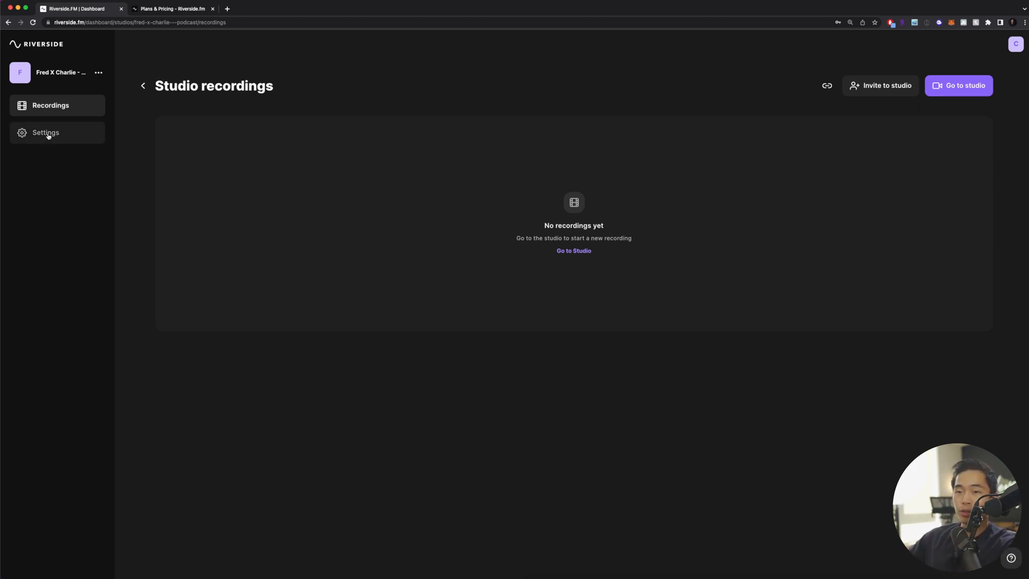
pyautogui.click(45, 132)
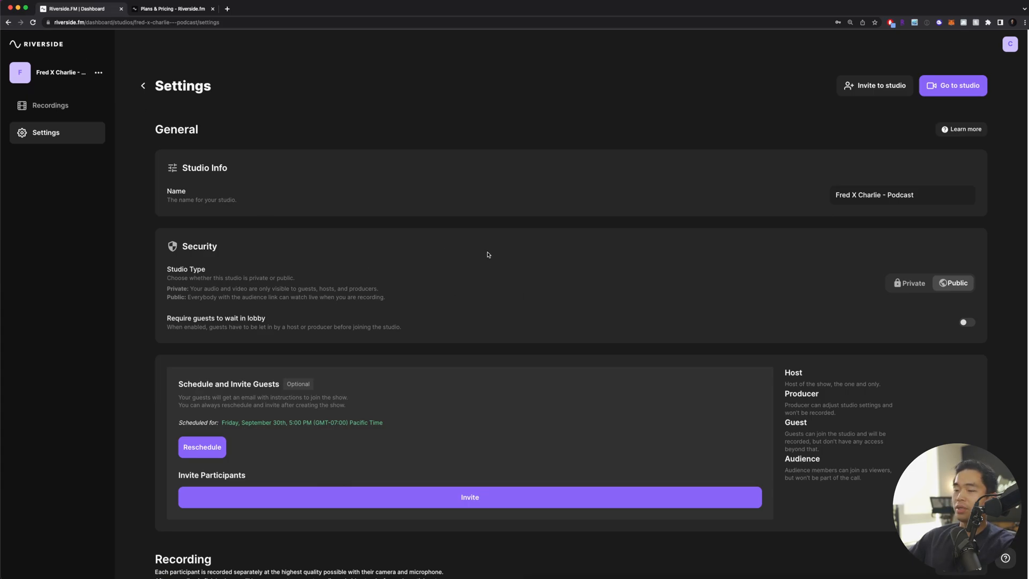
pyautogui.scroll(-3)
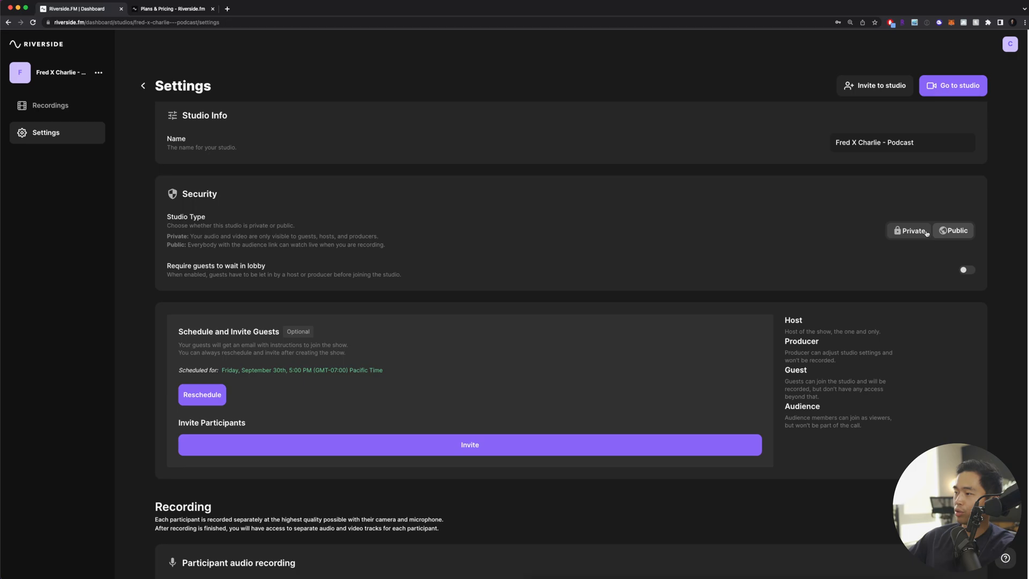
pyautogui.click(957, 231)
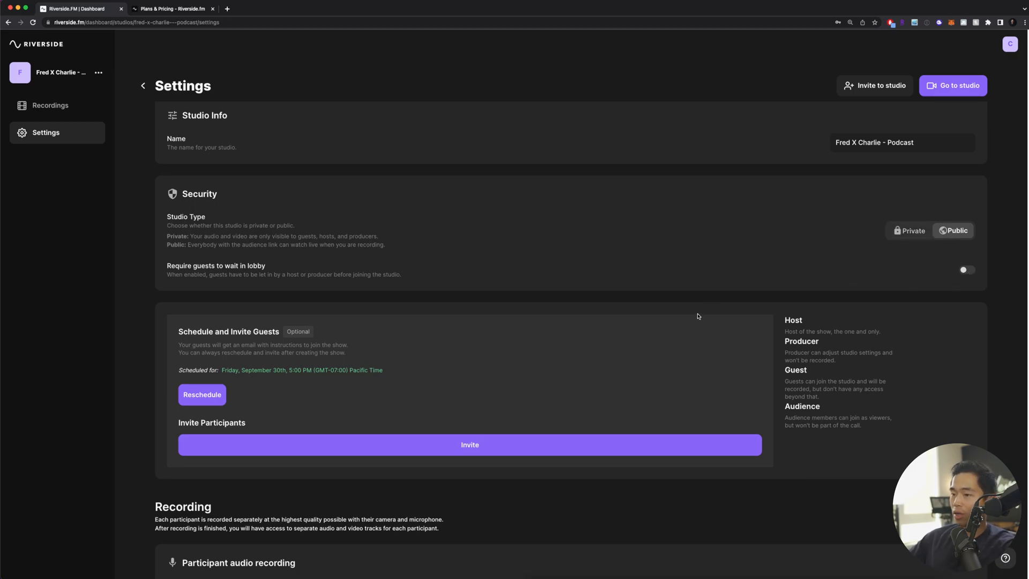
pyautogui.scroll(-3)
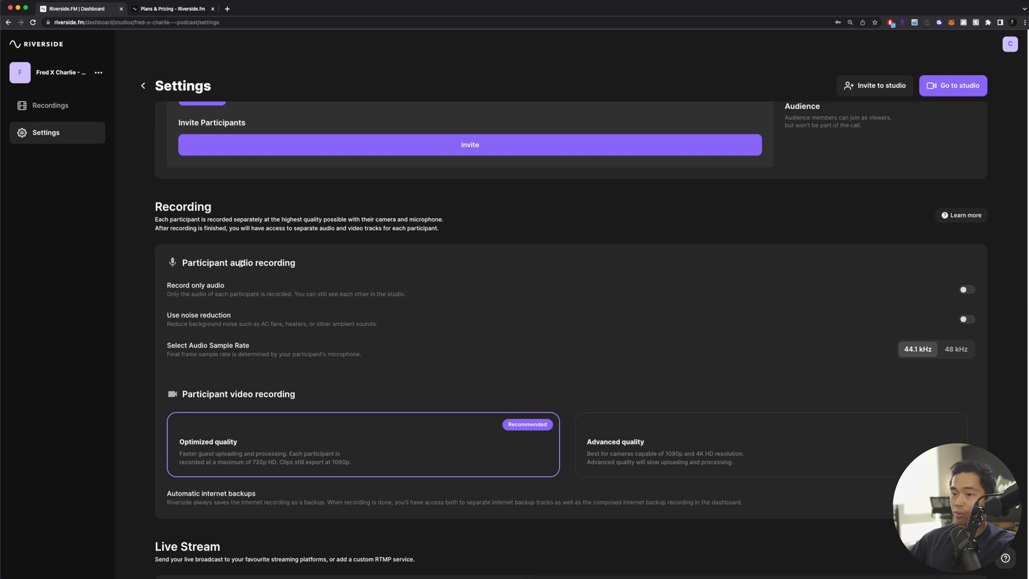
pyautogui.click(965, 289)
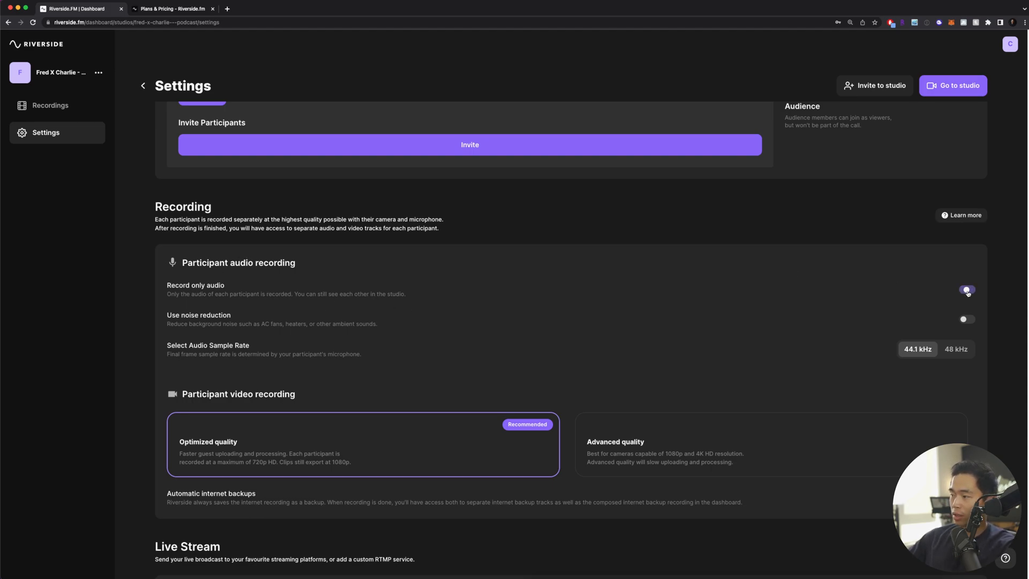
pyautogui.click(965, 290)
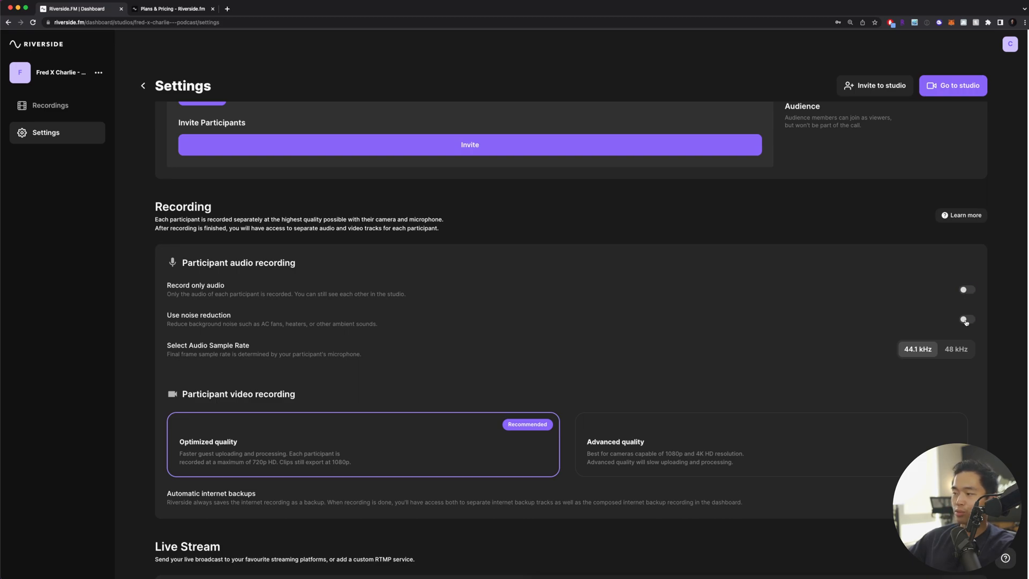
pyautogui.click(966, 319)
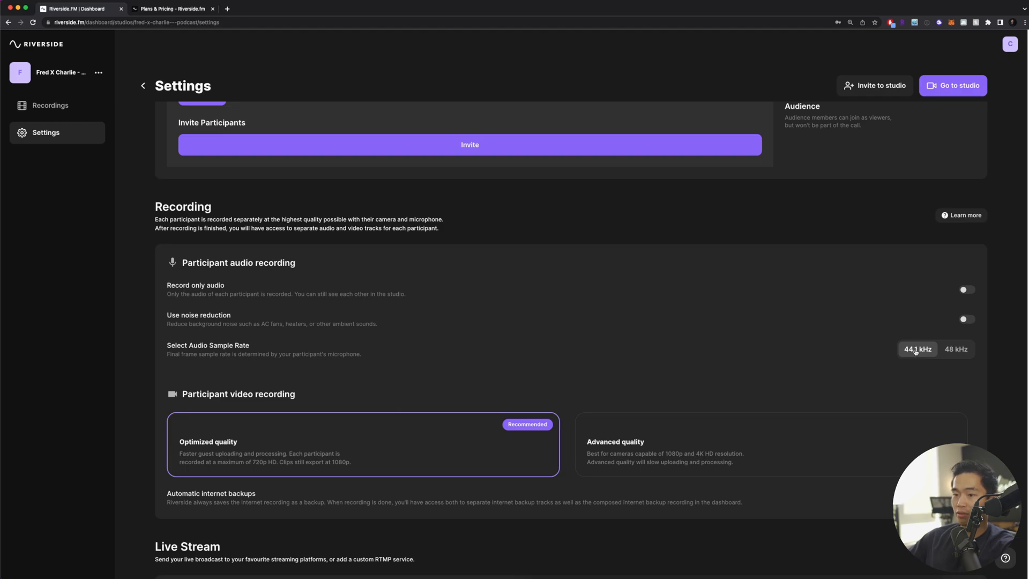
pyautogui.scroll(-3)
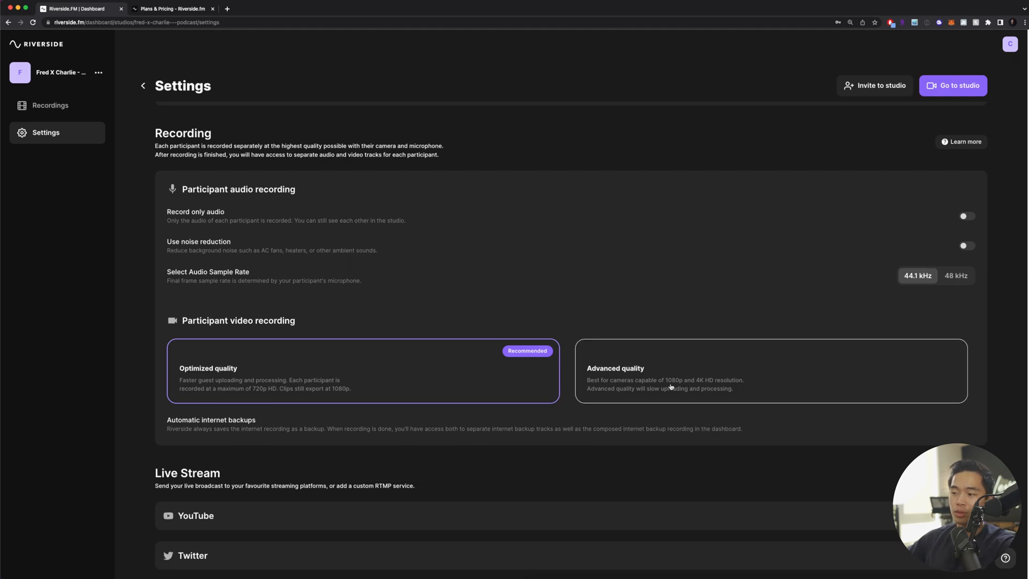
# Set participant video recording to Advanced quality, Up to 4K HD, leaving live-stream destinations off.
pyautogui.click(770, 371)
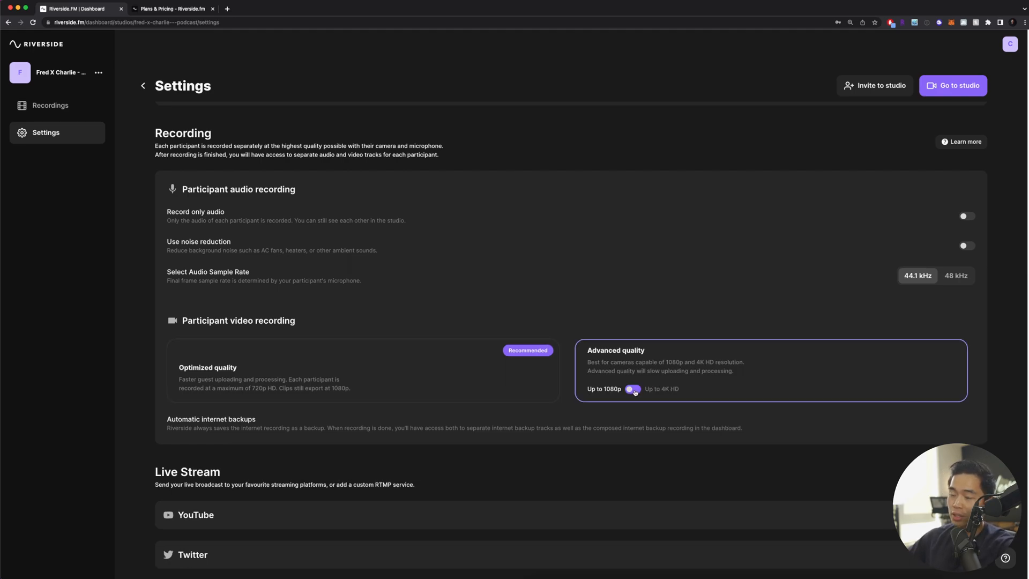
pyautogui.click(633, 388)
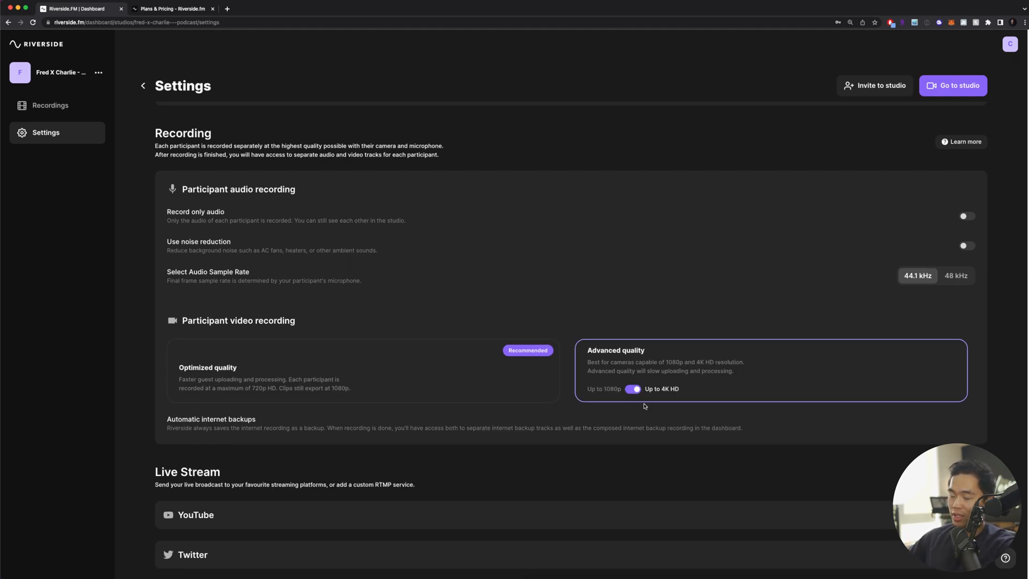
pyautogui.scroll(-3)
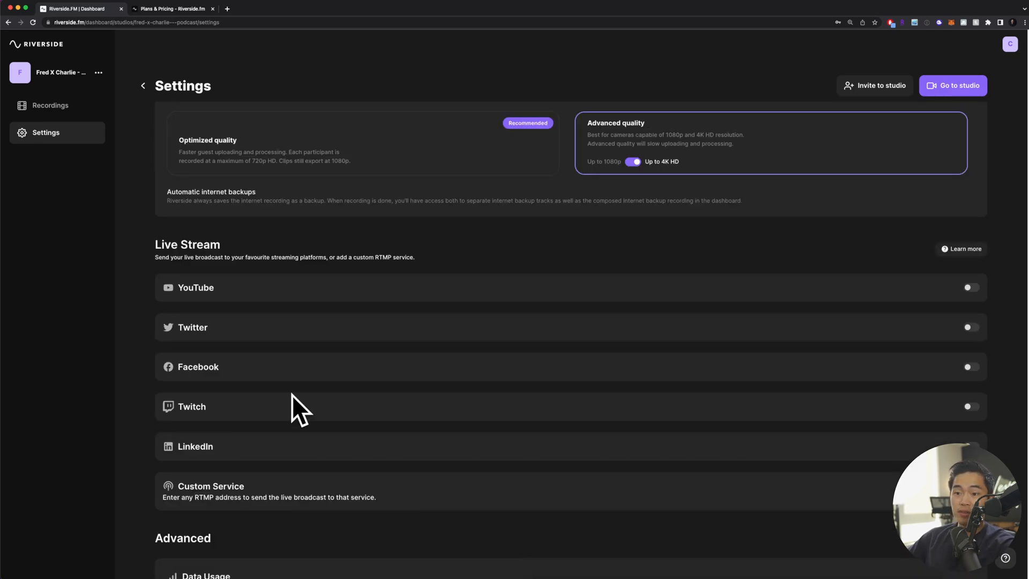
pyautogui.moveTo(753, 347)
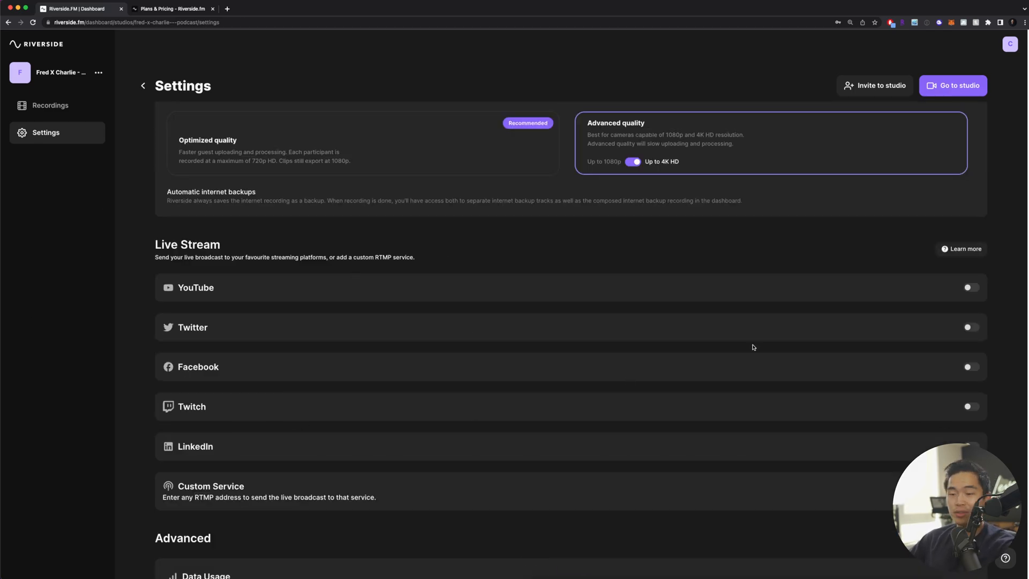
pyautogui.scroll(-3)
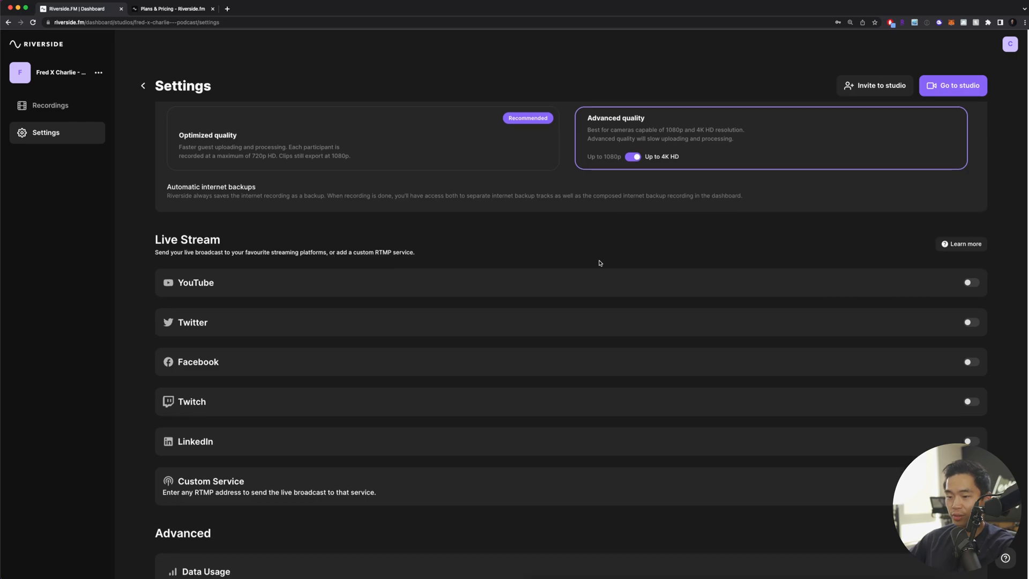
pyautogui.scroll(-3)
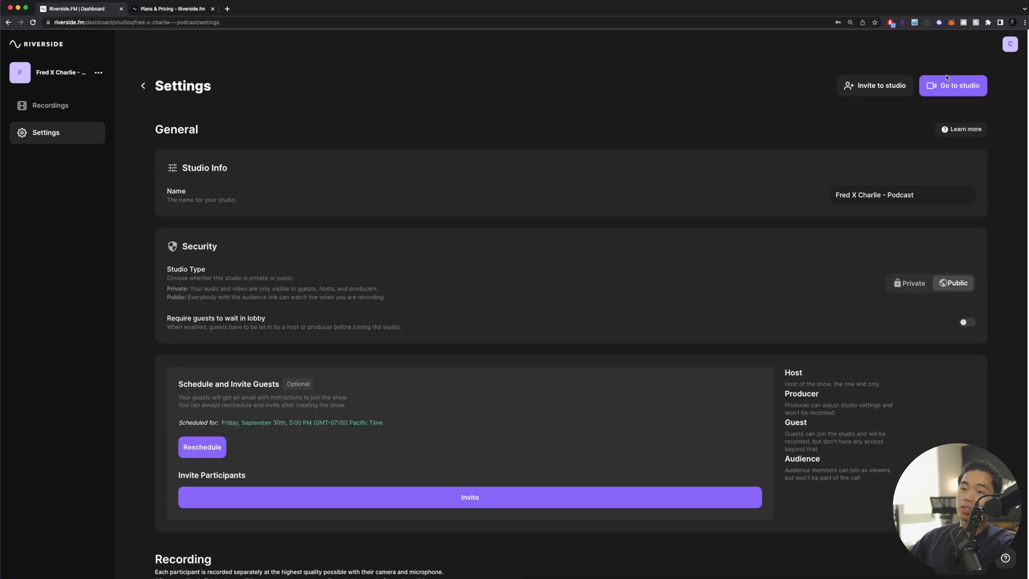
# Enter the studio as host with 'I am using headphones' selected.
pyautogui.click(953, 85)
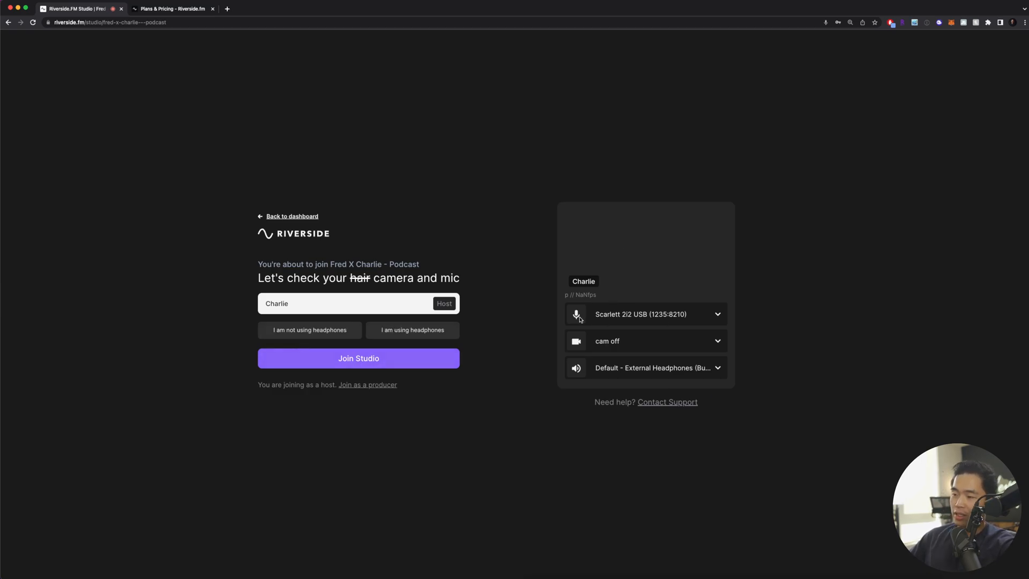
pyautogui.moveTo(682, 353)
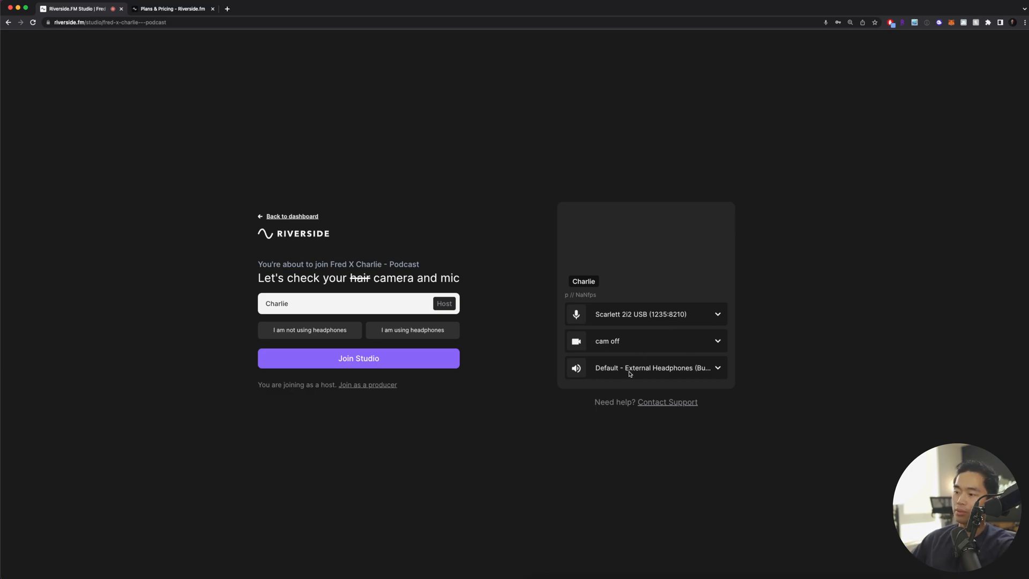
pyautogui.click(412, 329)
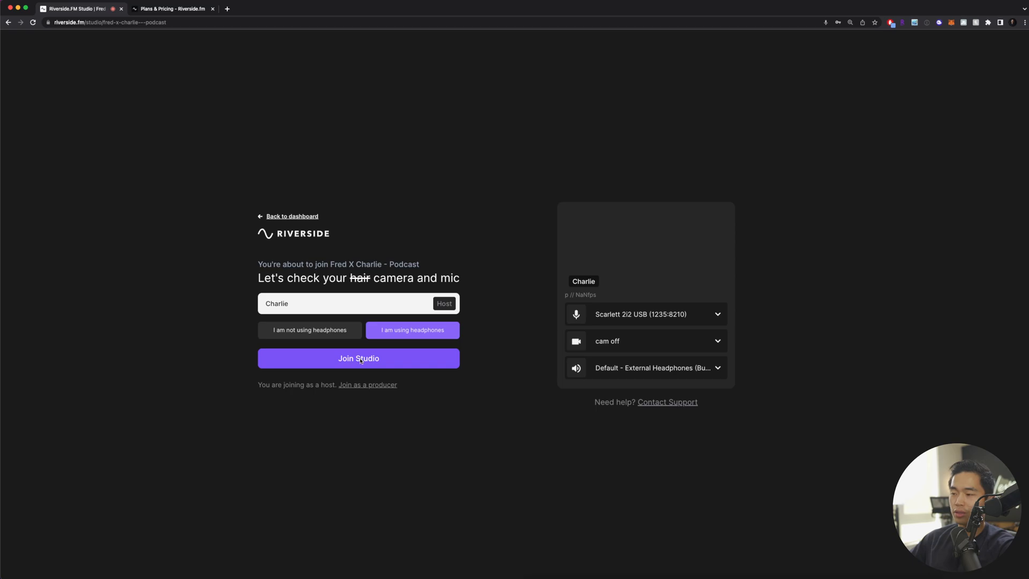
pyautogui.click(358, 358)
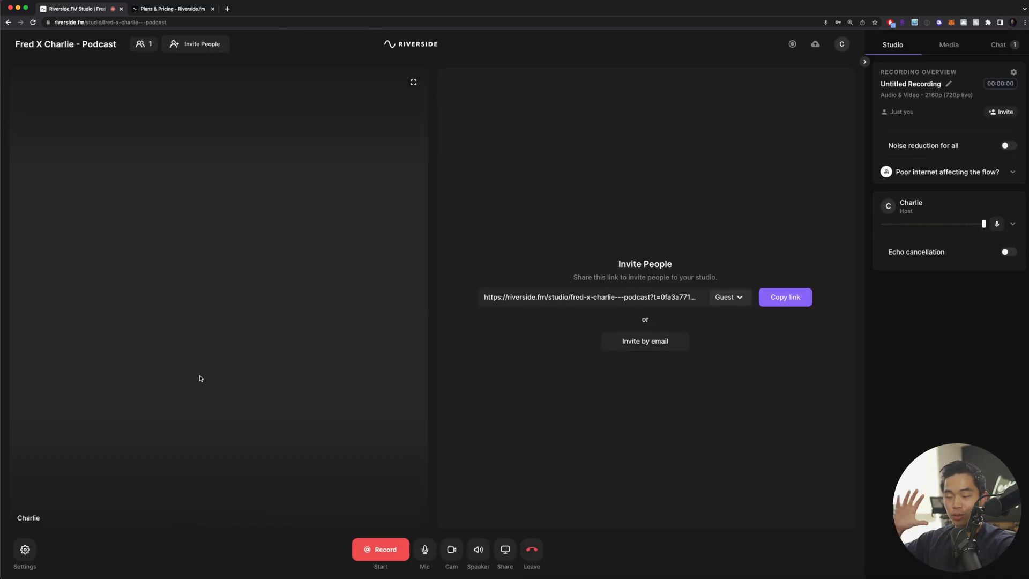
pyautogui.moveTo(235, 127)
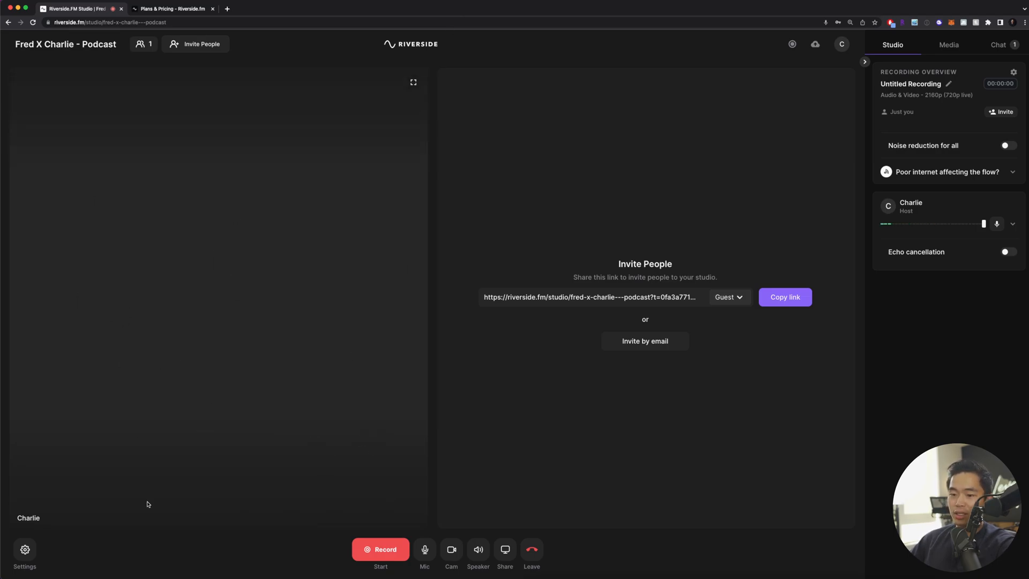
pyautogui.moveTo(186, 491)
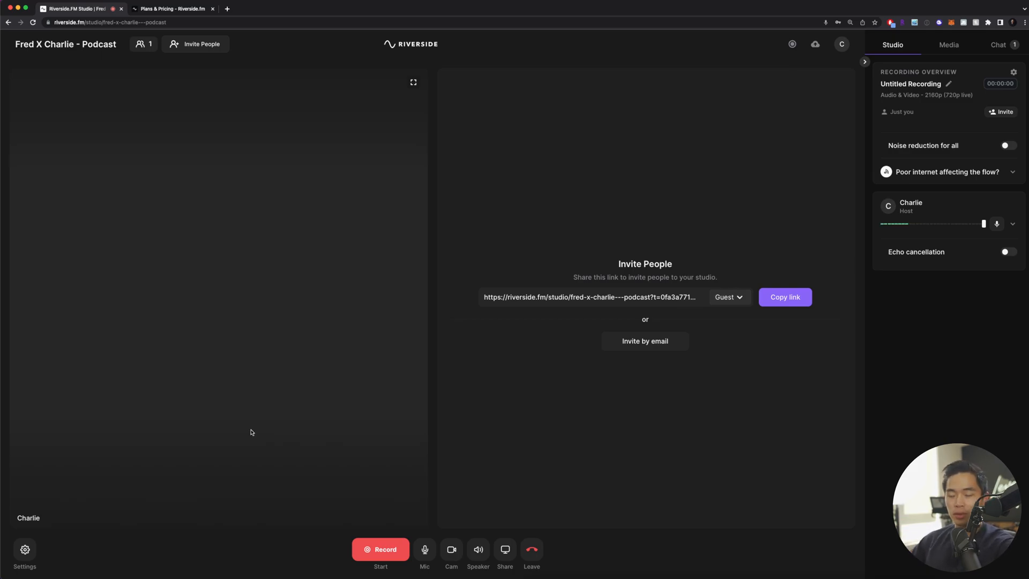
pyautogui.moveTo(256, 438)
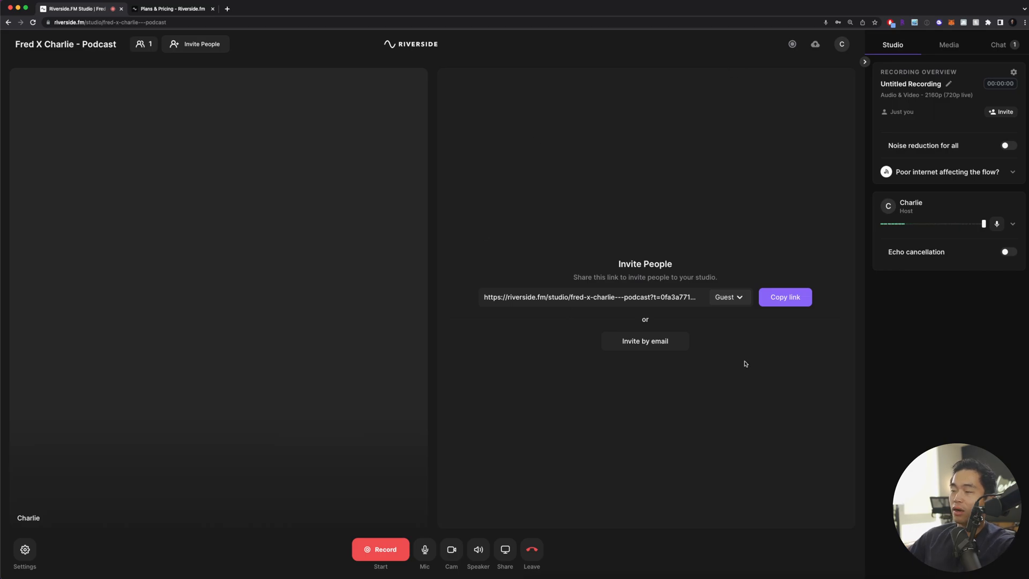
pyautogui.moveTo(700, 408)
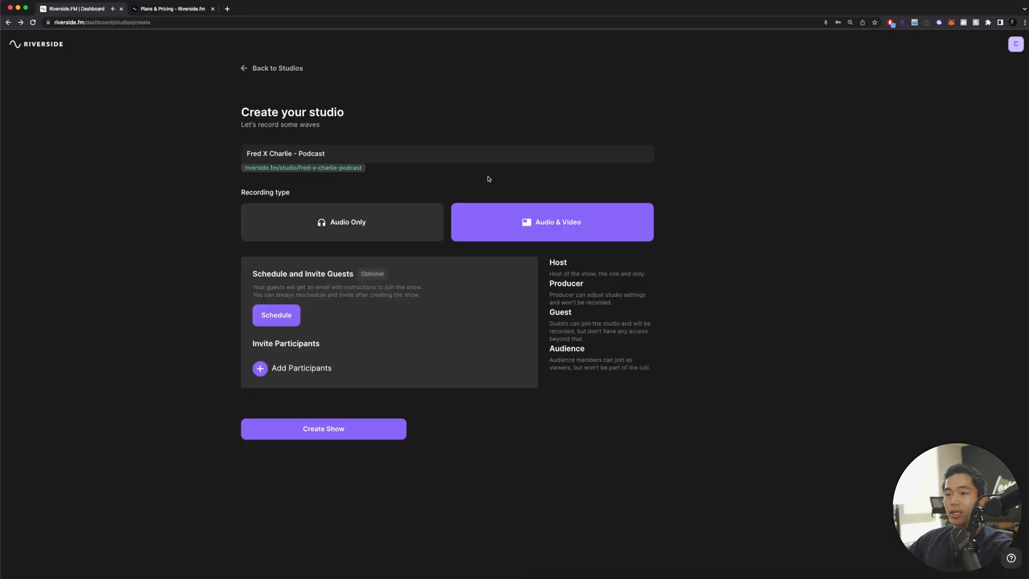
pyautogui.click(323, 429)
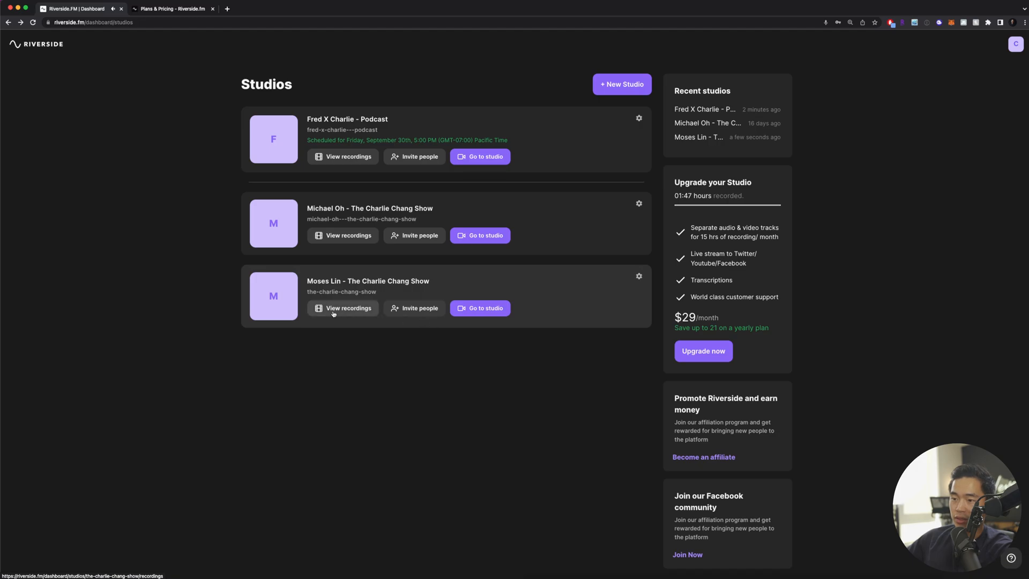
pyautogui.click(347, 307)
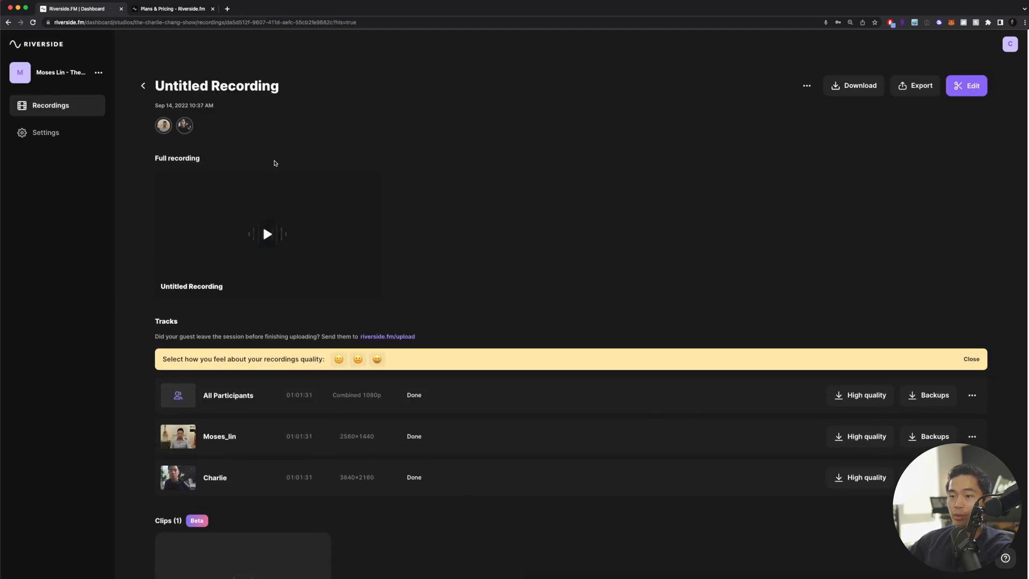
pyautogui.moveTo(266, 235)
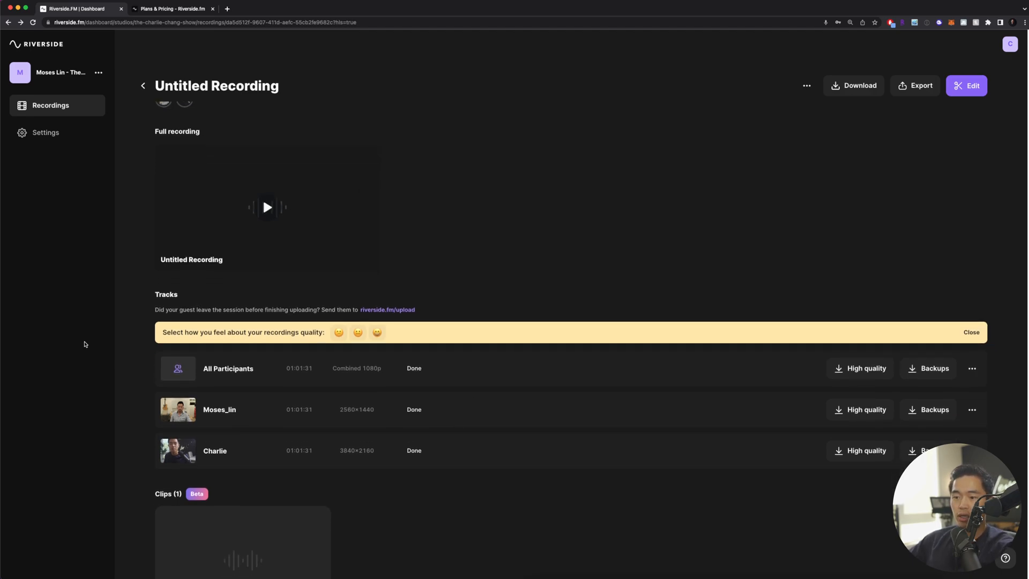
pyautogui.moveTo(182, 427)
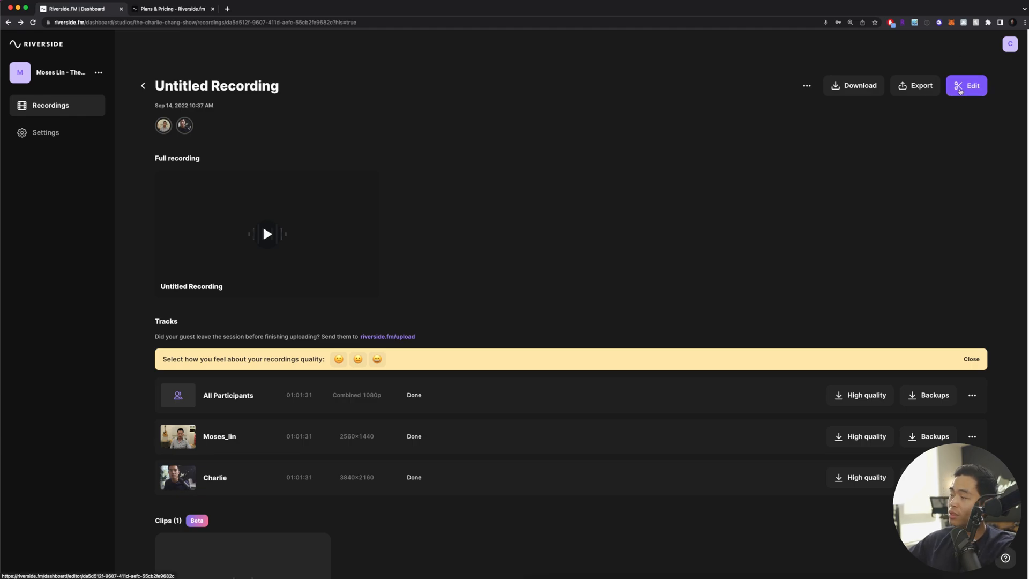
pyautogui.scroll(-3)
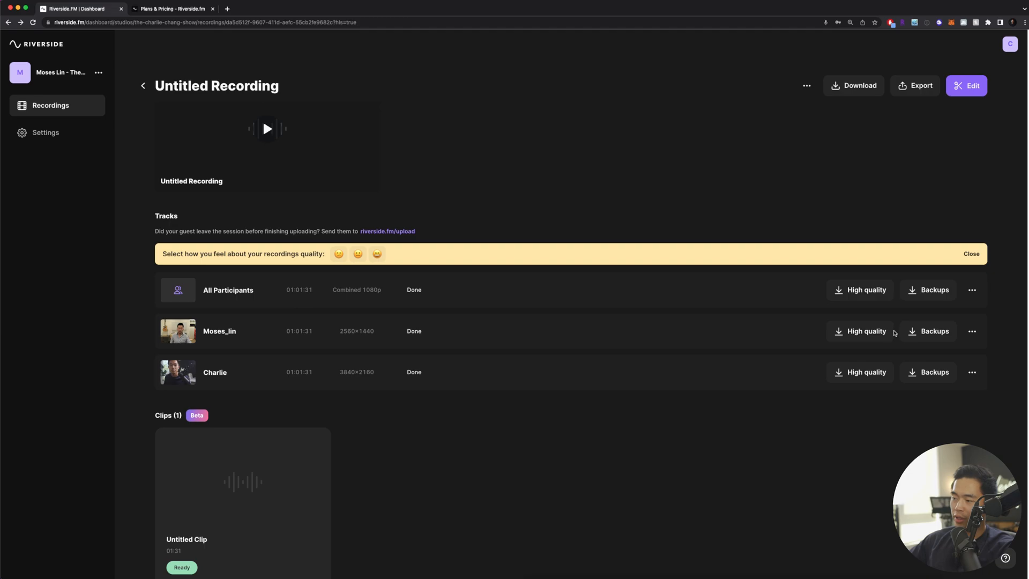
pyautogui.click(866, 331)
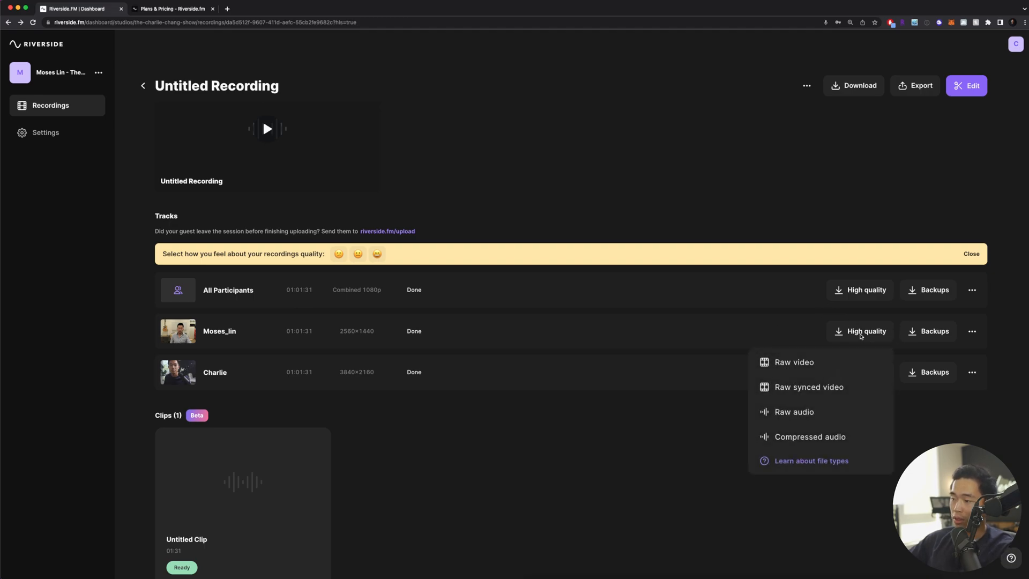
pyautogui.moveTo(794, 361)
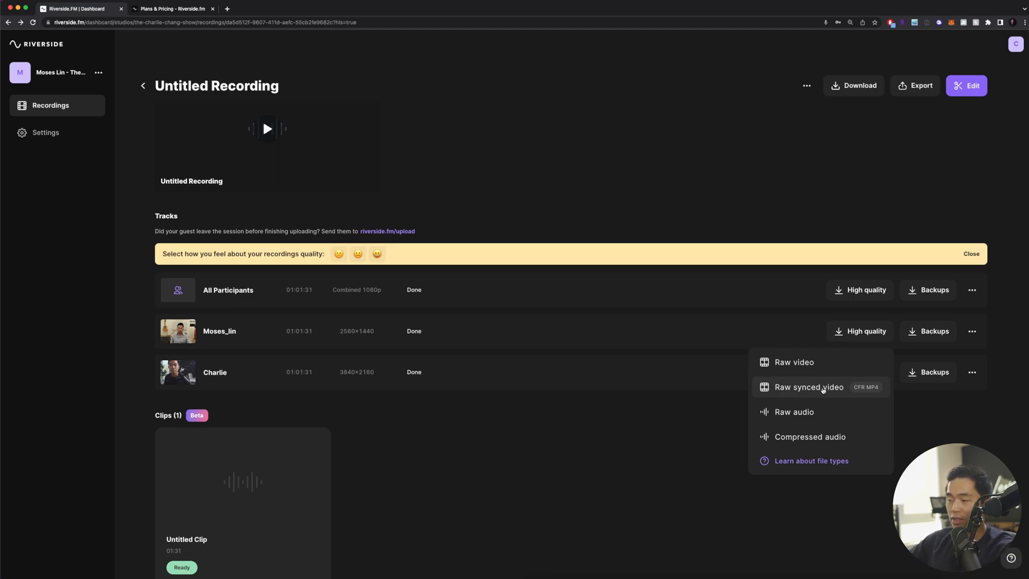
pyautogui.moveTo(794, 411)
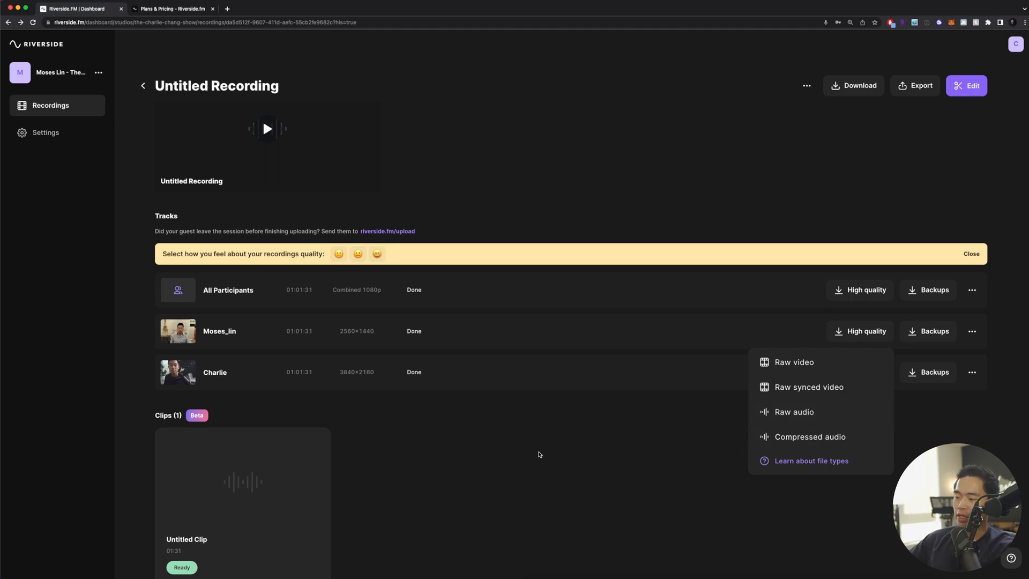
pyautogui.moveTo(838, 447)
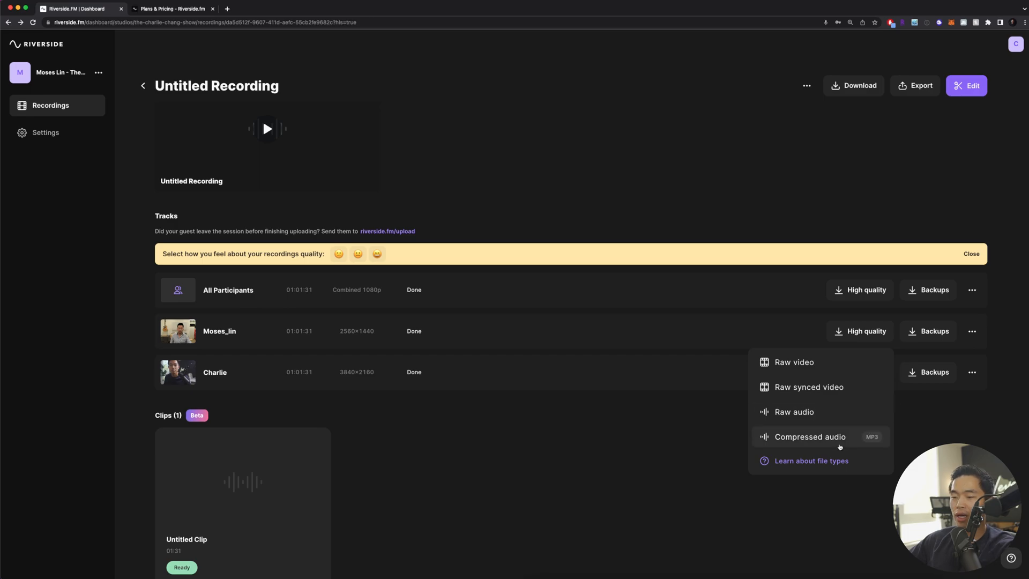